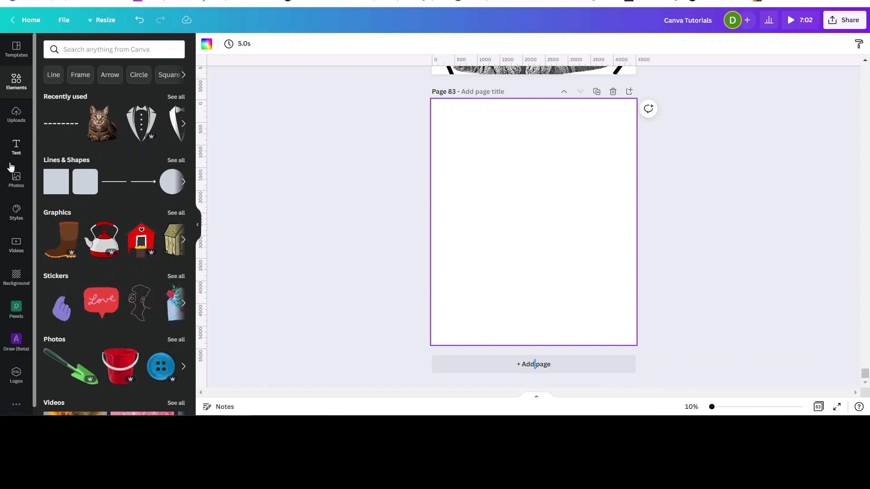
Add the tabby cat cut-out photo from a 'cat' Photos search to the blank page
left_click(17, 178)
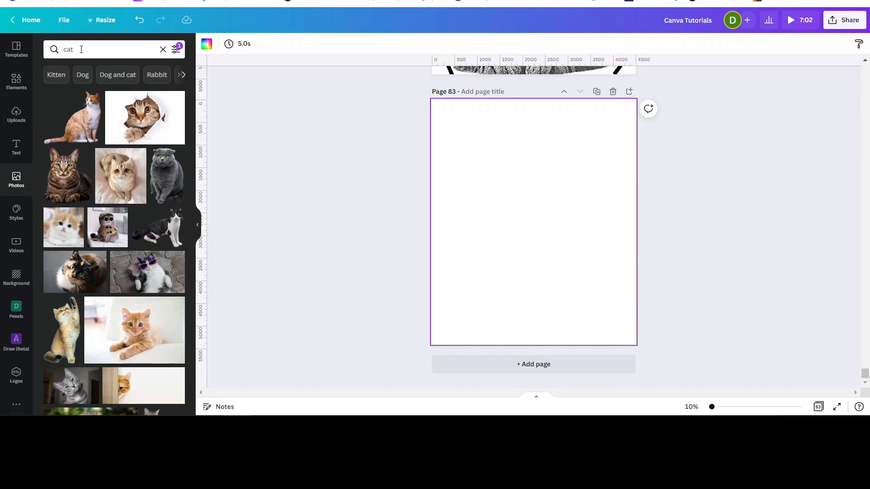
mouse_move(121, 41)
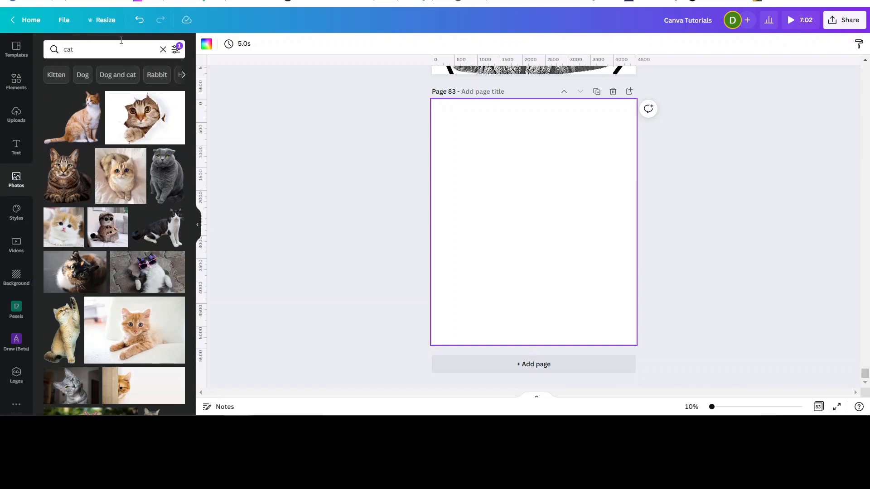
mouse_move(114, 231)
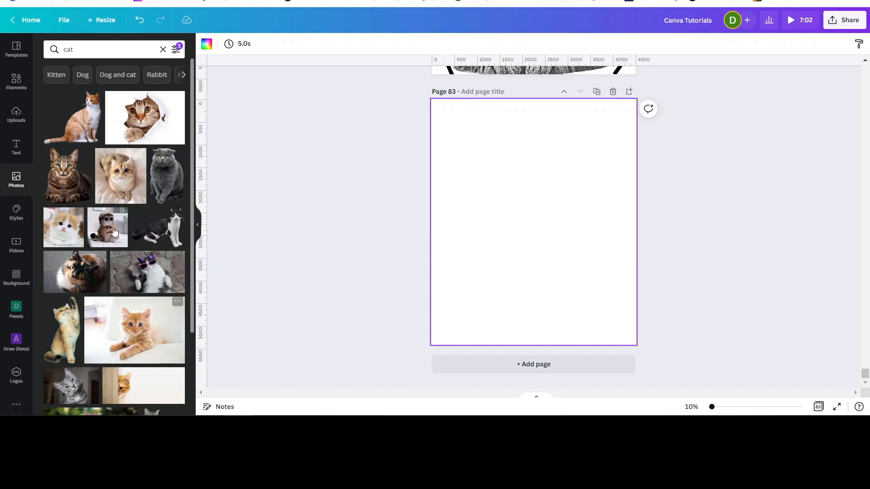
mouse_move(54, 180)
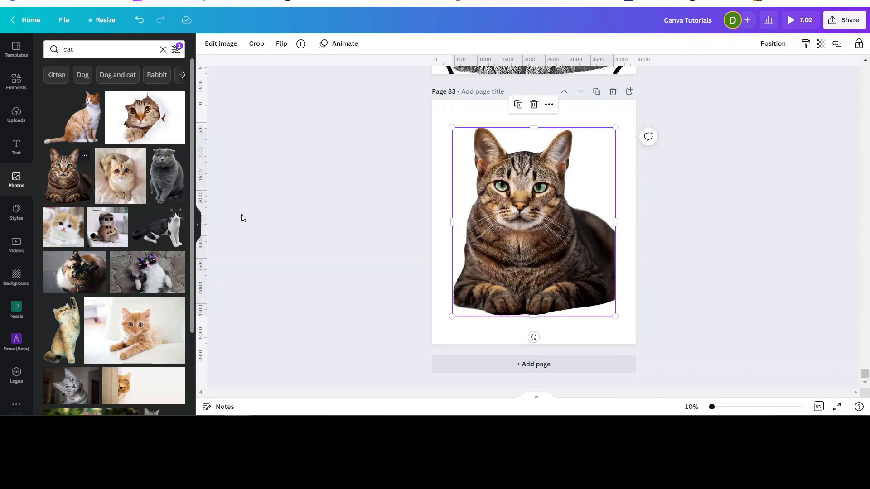
mouse_move(562, 244)
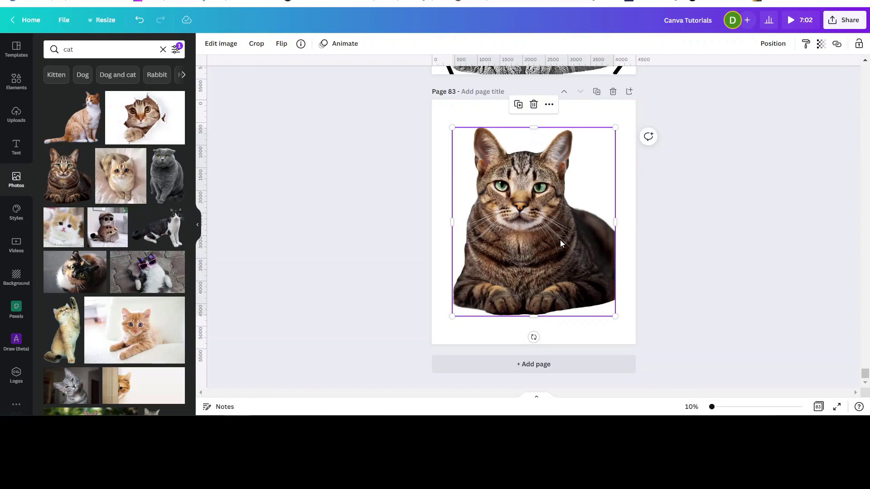
mouse_move(514, 207)
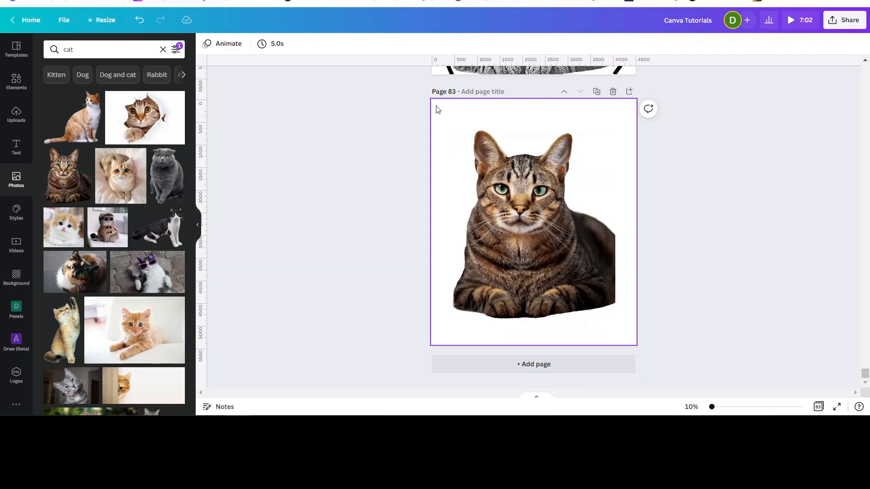
left_click(496, 191)
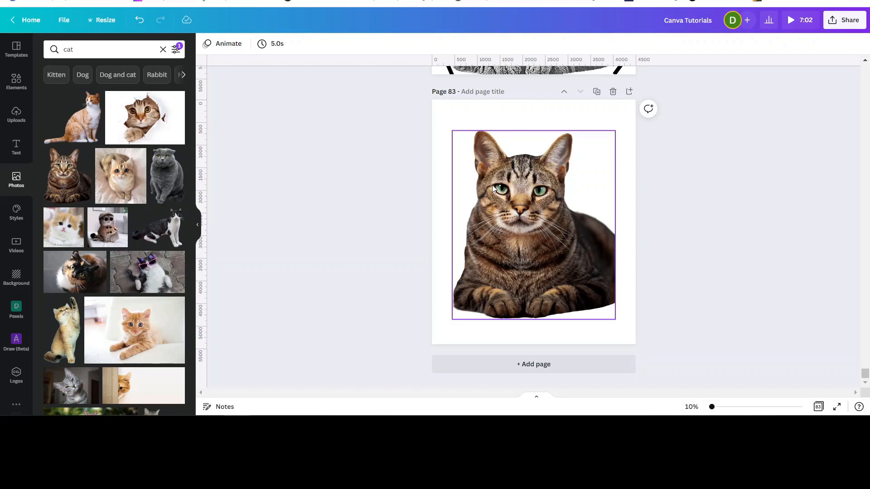
mouse_move(482, 154)
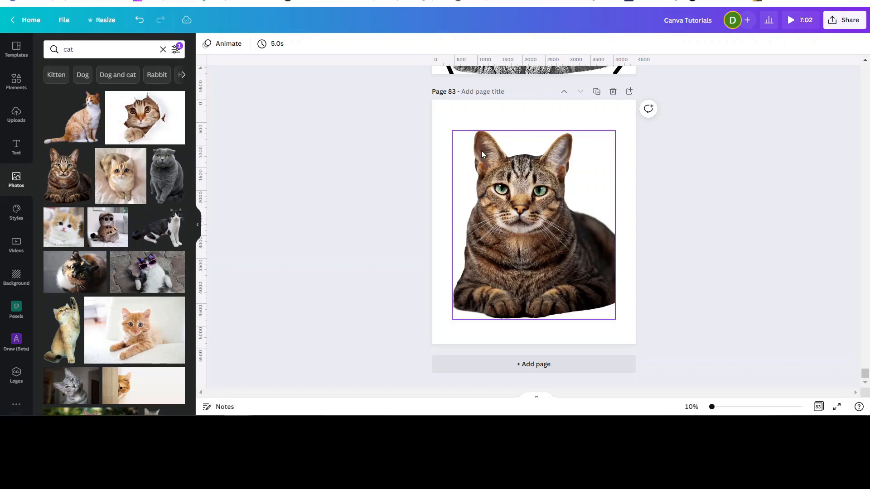
left_click(534, 335)
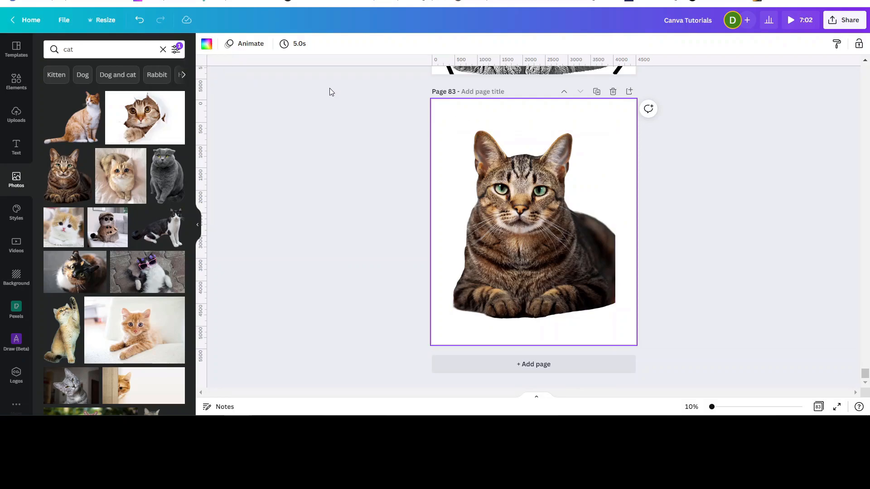
Keep the page background white from the document colours palette
left_click(207, 44)
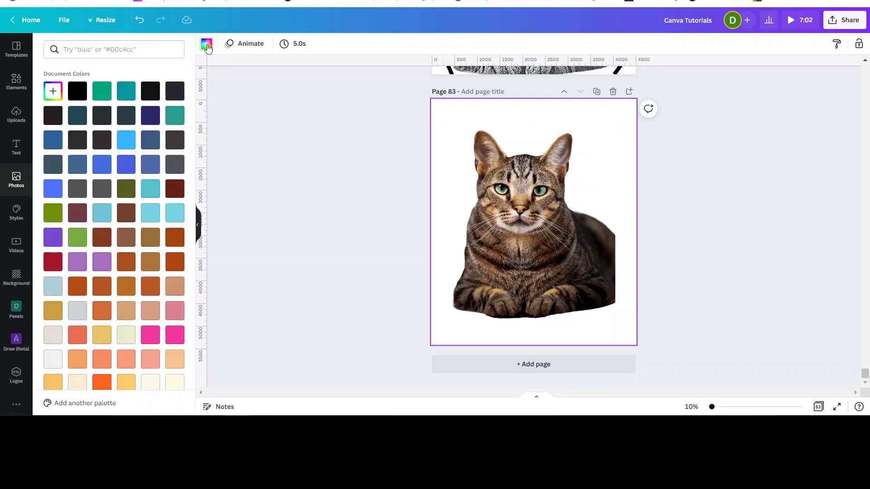
left_click(102, 90)
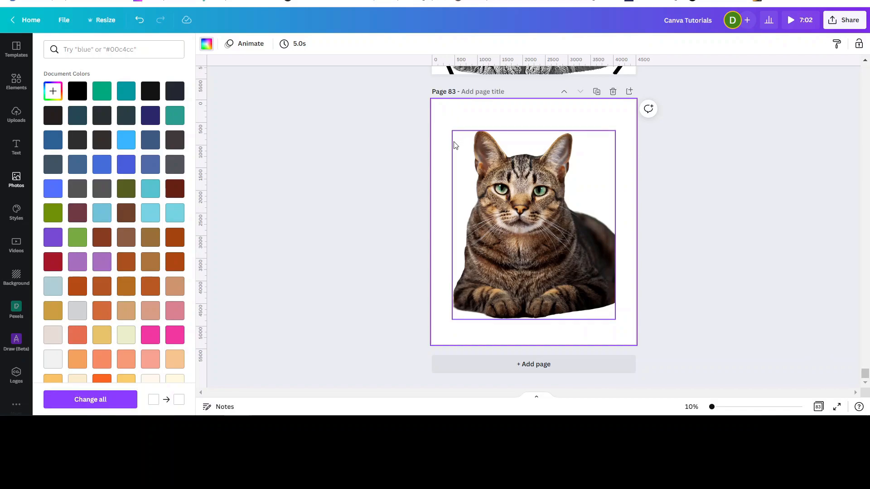
mouse_move(459, 257)
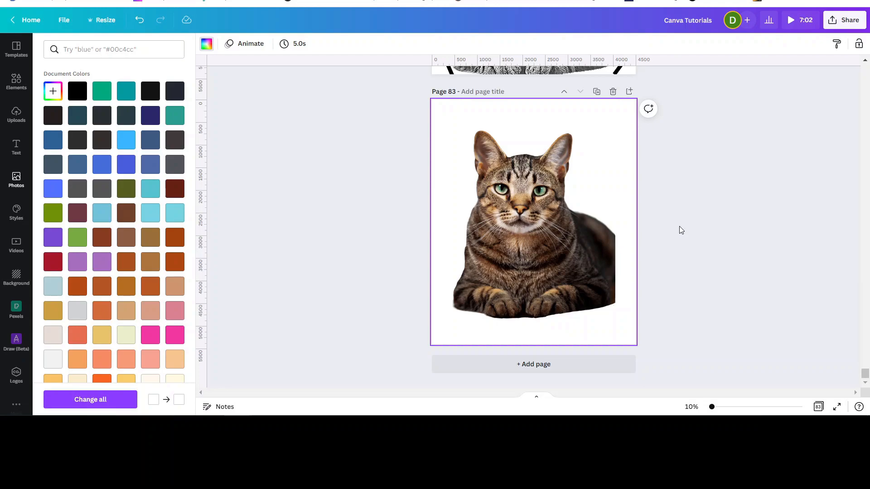
mouse_move(675, 250)
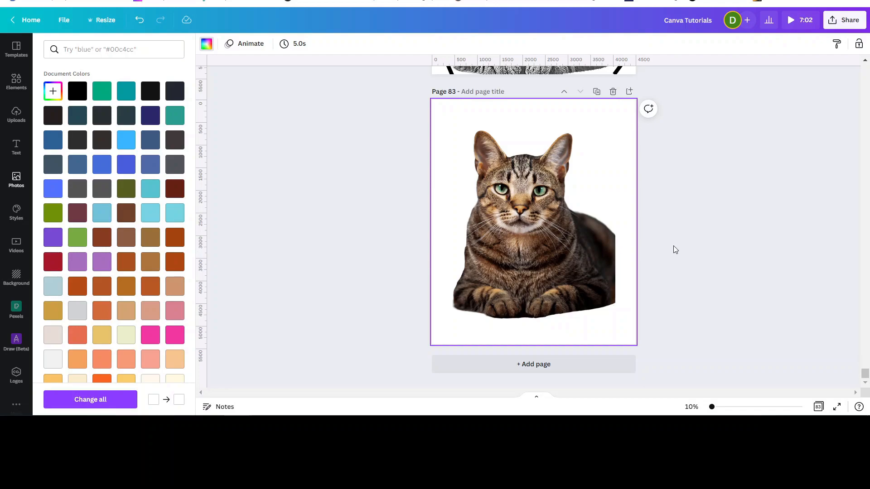
mouse_move(34, 85)
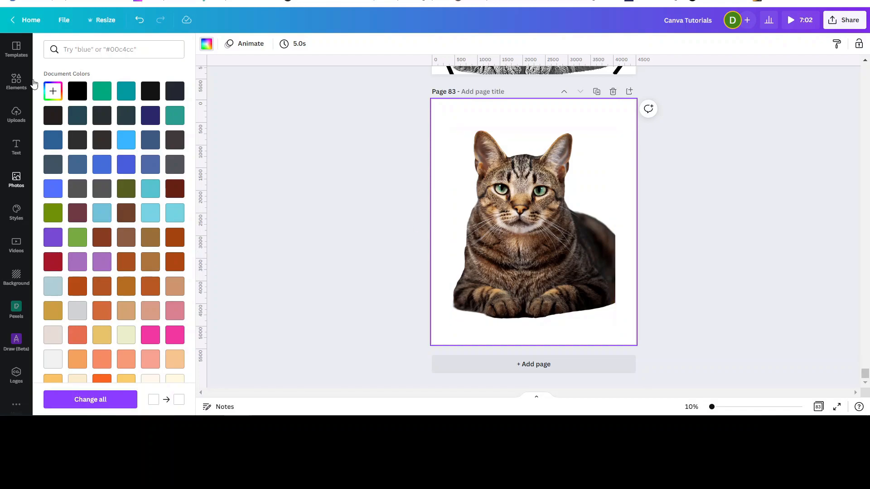
Add a line element from a 'line' search and make it black and dashed
left_click(16, 82)
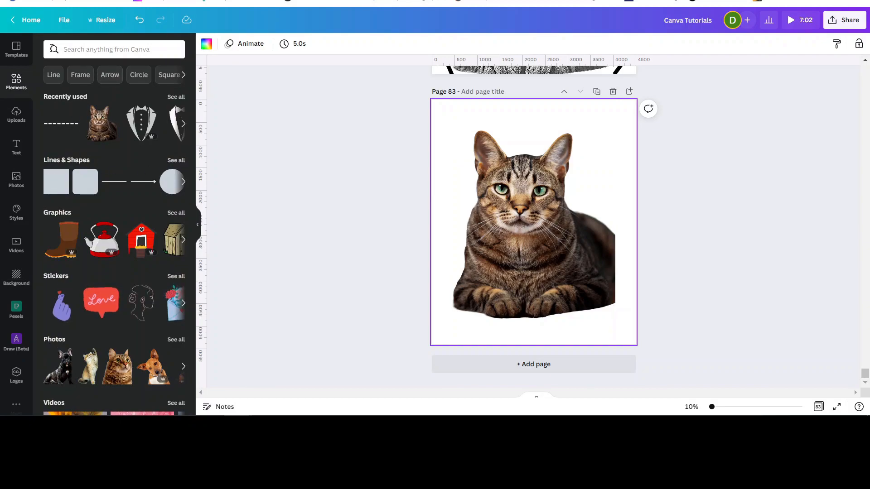
type("lines")
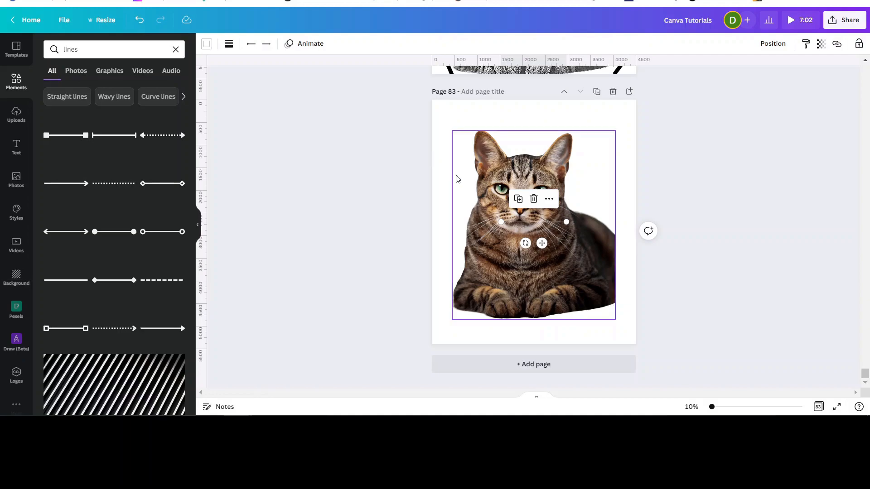
mouse_move(581, 196)
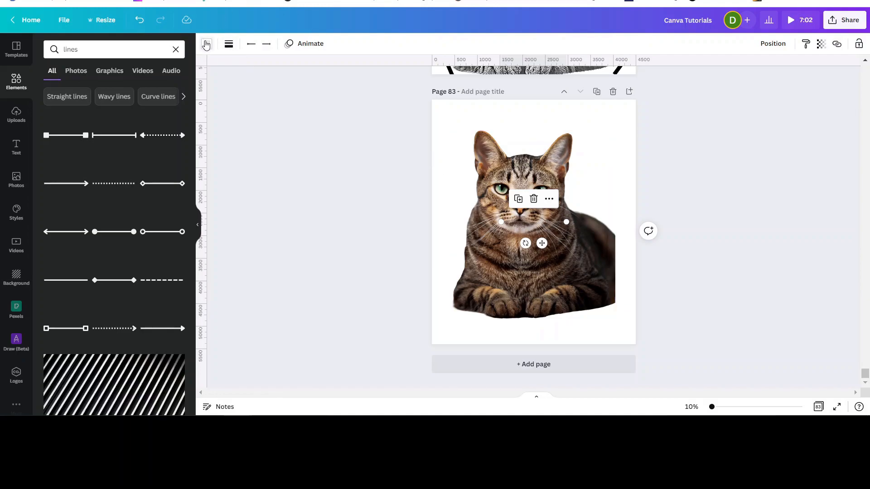
left_click(207, 44)
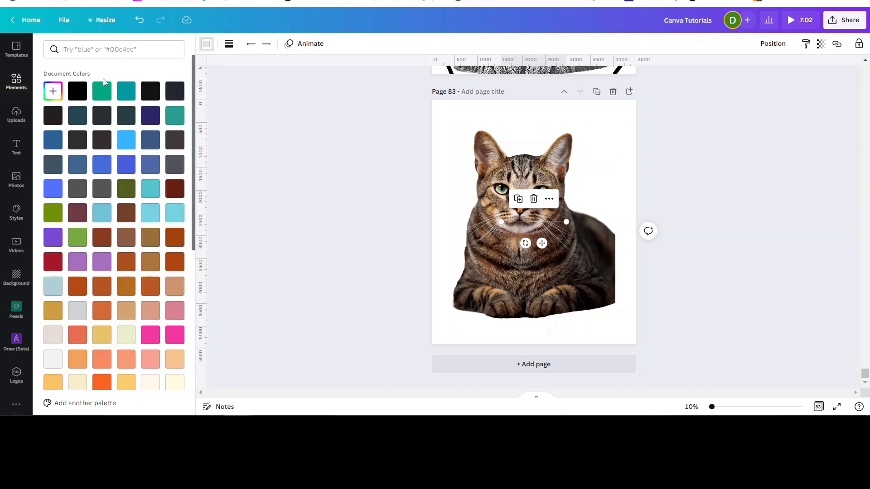
left_click(77, 90)
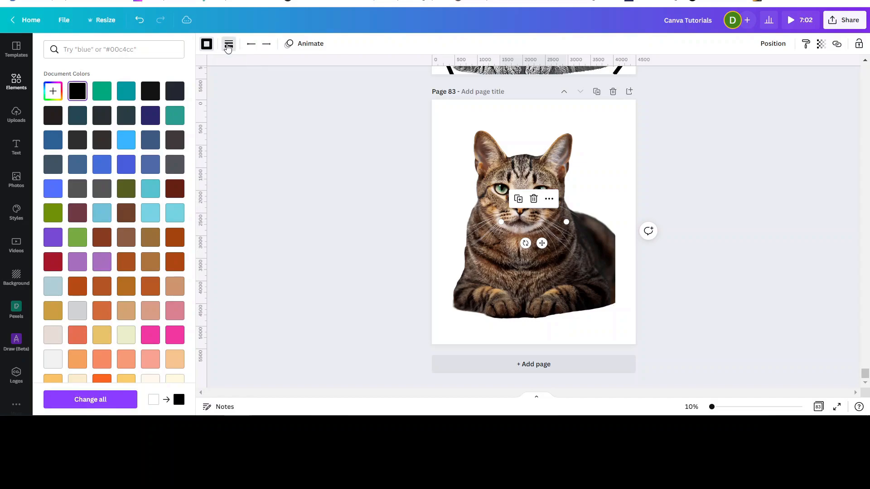
left_click(228, 43)
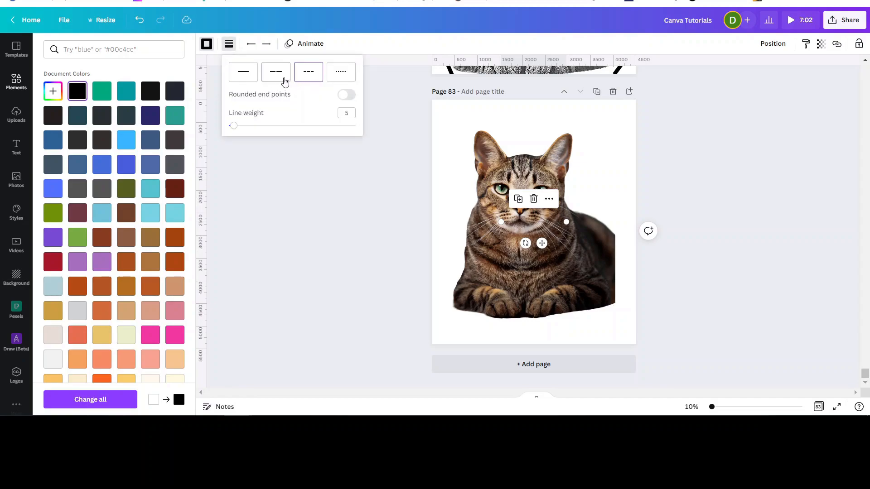
left_click(275, 73)
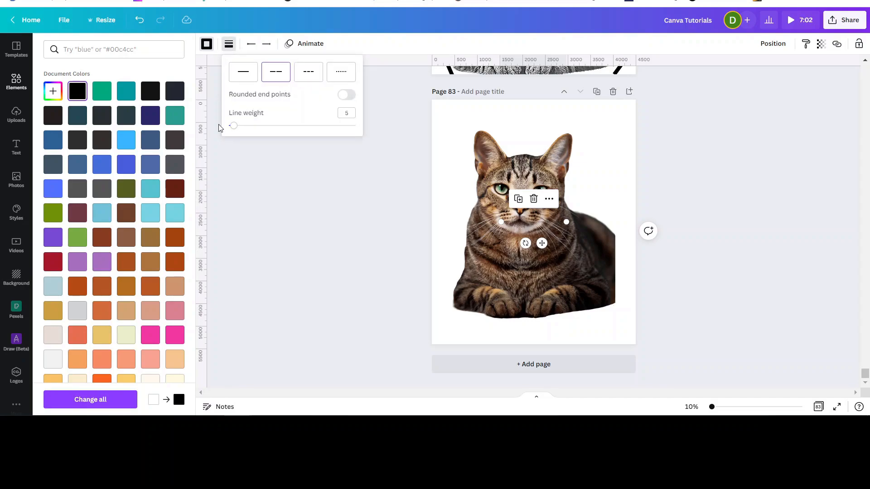
Raise the dashed line's weight to the maximum of 100
left_click_drag(233, 126, 271, 125)
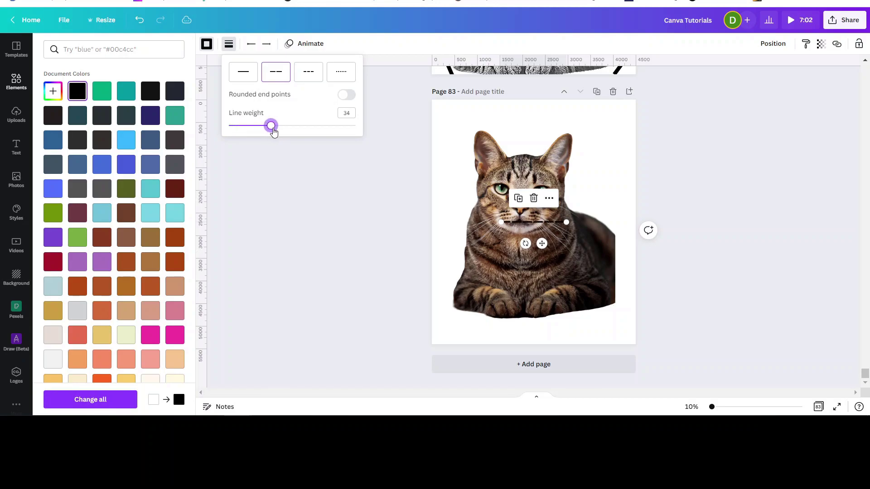
left_click_drag(271, 125, 294, 125)
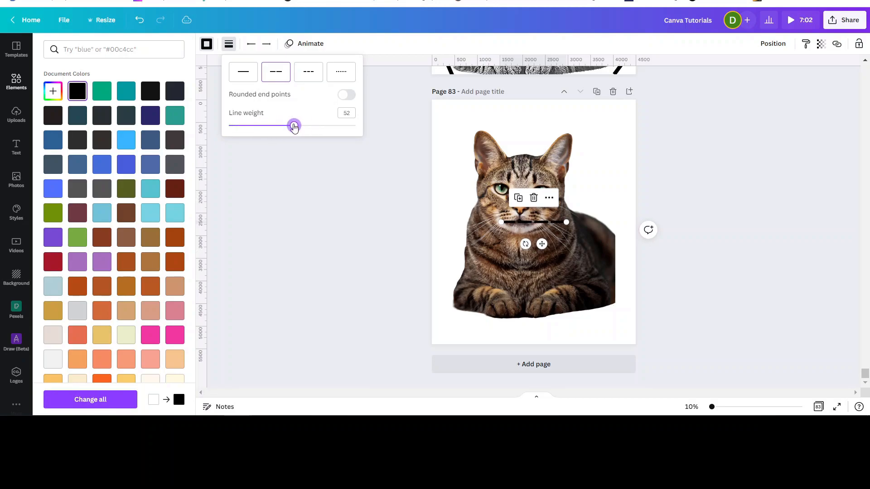
left_click_drag(294, 126, 288, 126)
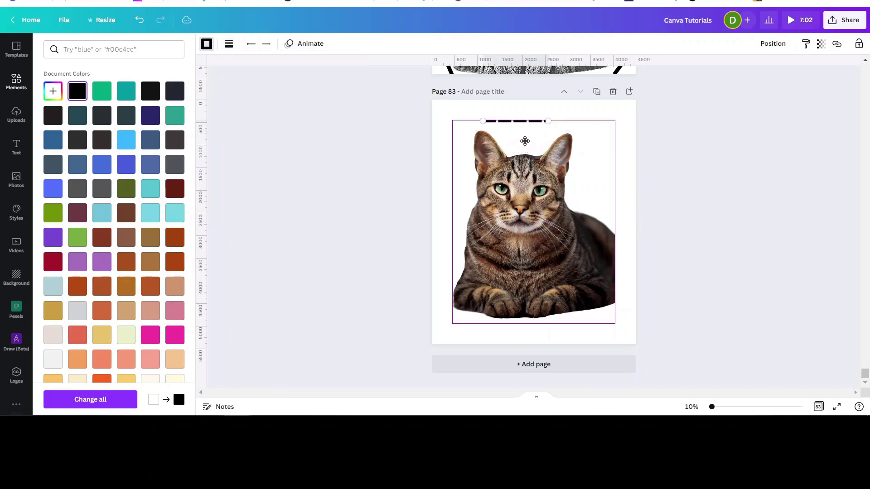
left_click(228, 43)
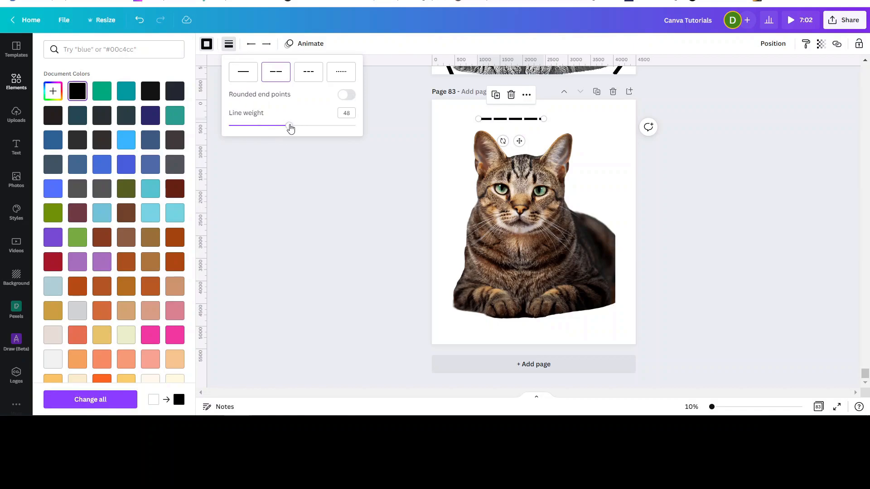
left_click_drag(288, 125, 352, 125)
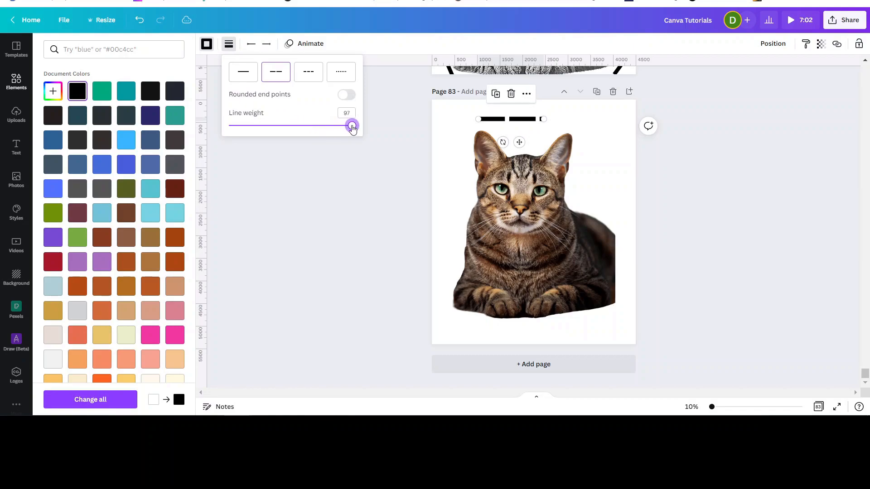
left_click_drag(352, 125, 355, 125)
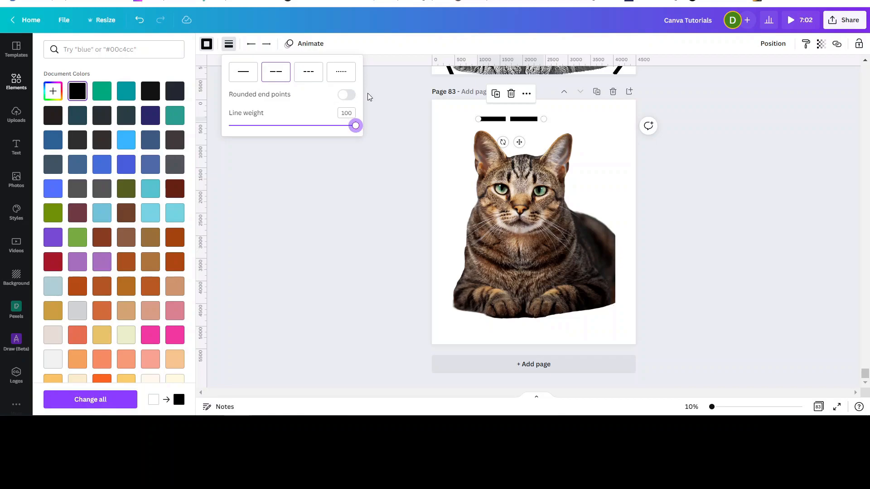
mouse_move(504, 131)
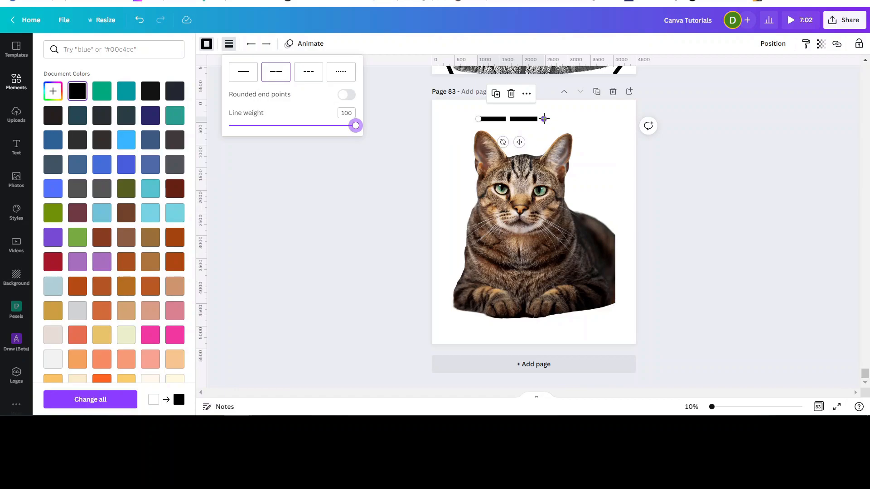
Place the black dashed piece diagonally up the cat's lower-left edge
left_click(560, 118)
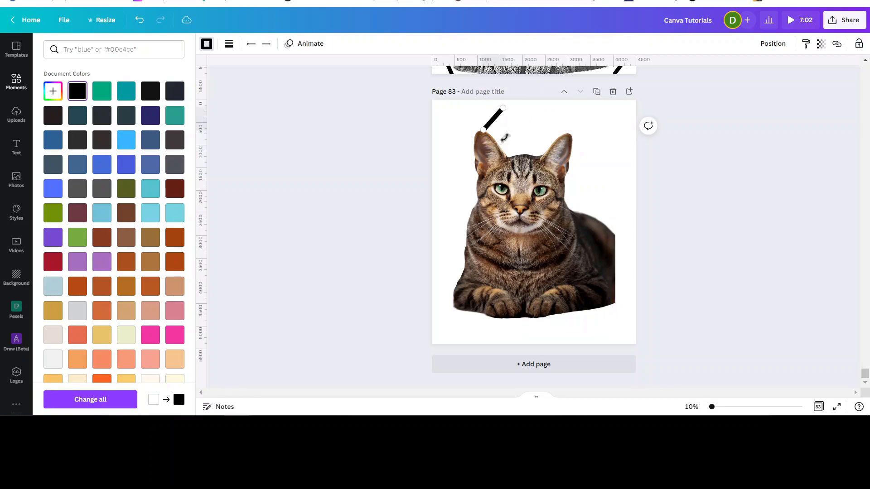
left_click(493, 120)
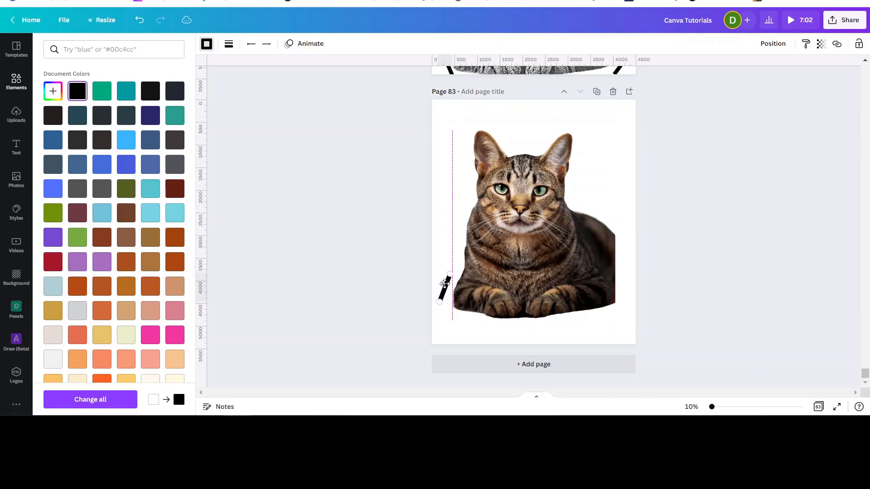
left_click(444, 288)
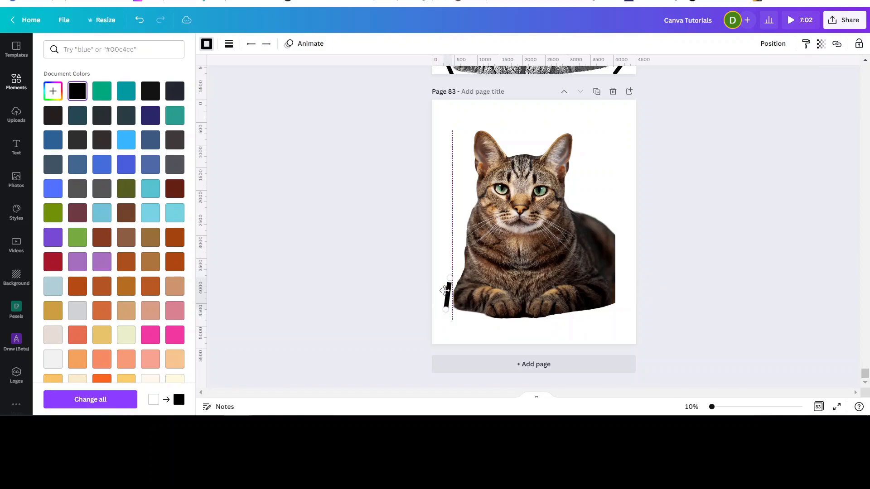
left_click(447, 290)
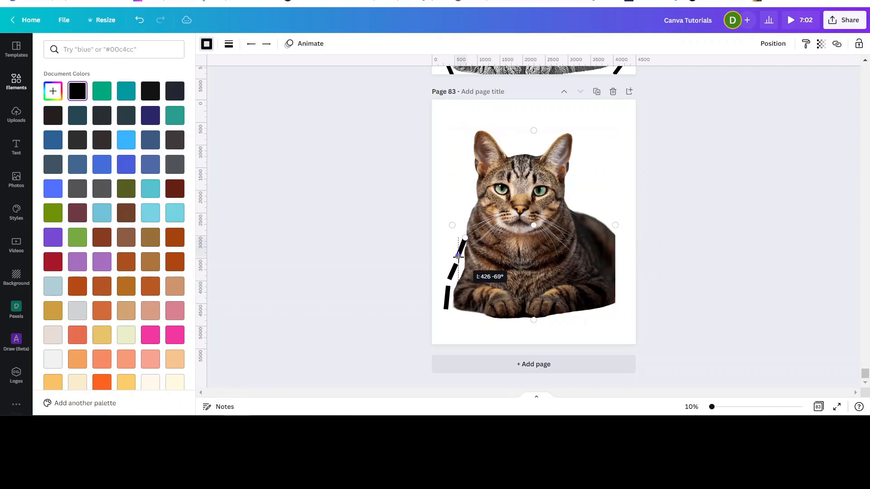
left_click_drag(465, 239, 458, 236)
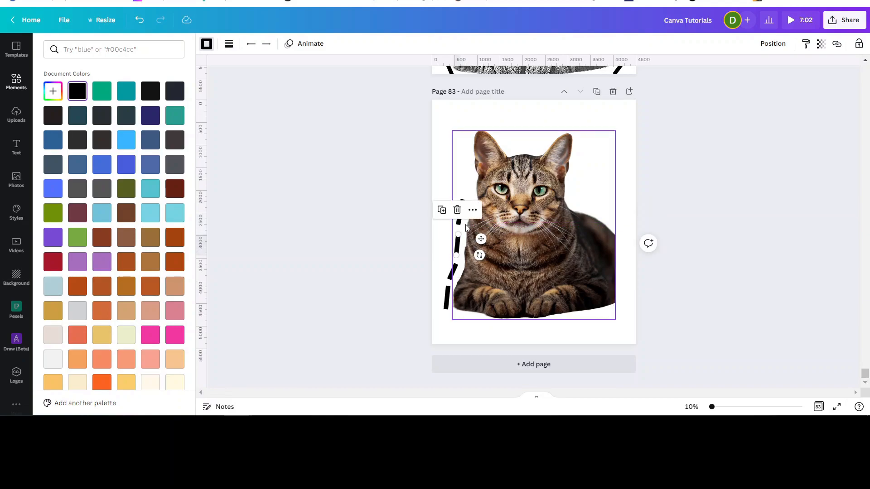
Add dashed pieces from a 'lines' search along the cat's upper-left edge up to the left ear
type("lines")
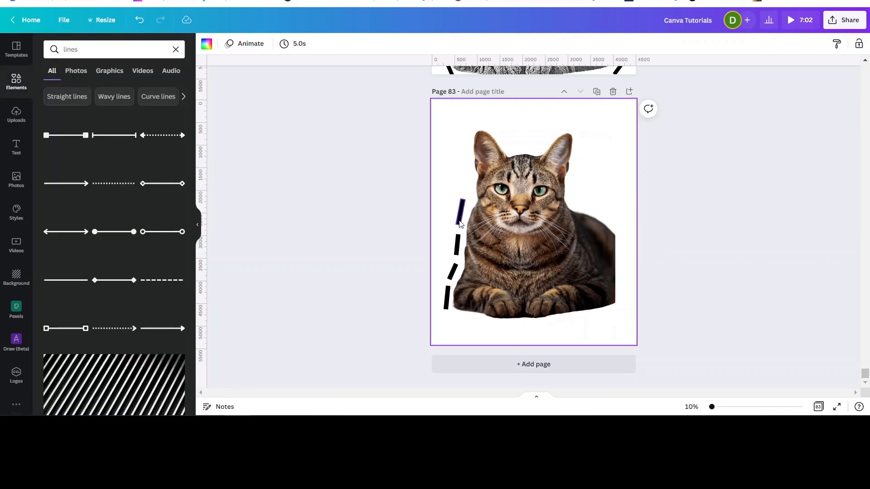
left_click(462, 220)
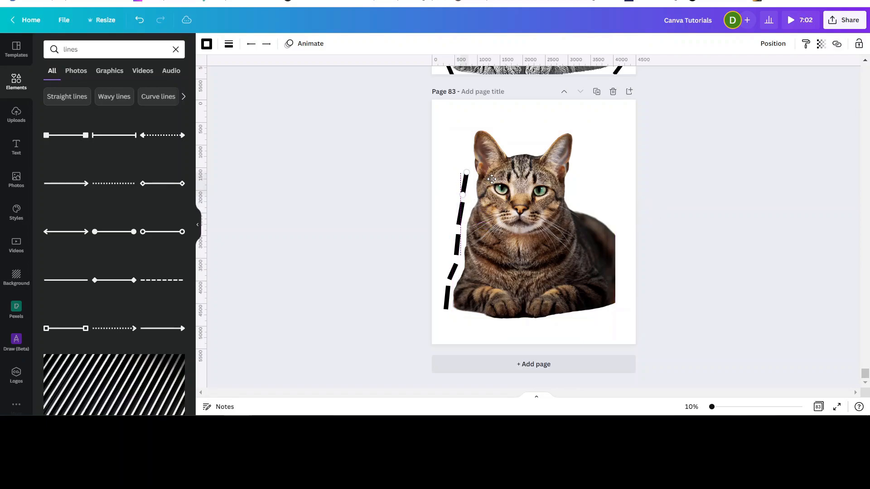
left_click(460, 212)
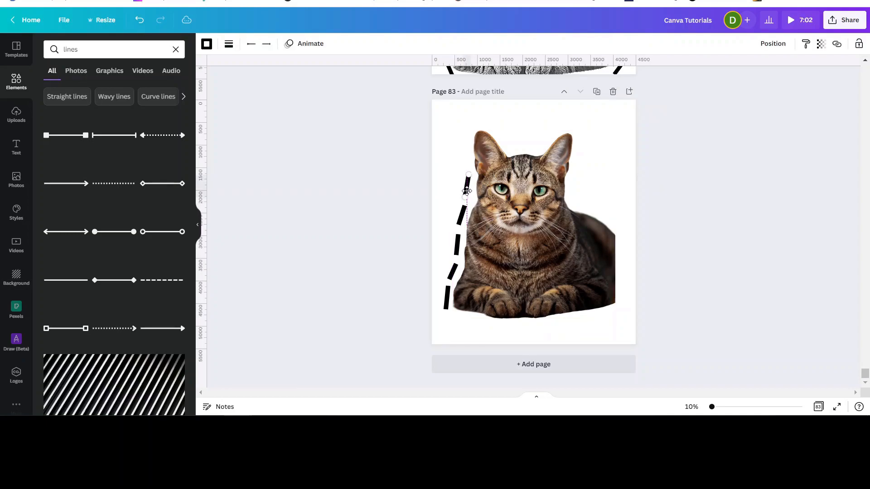
left_click_drag(465, 193, 466, 174)
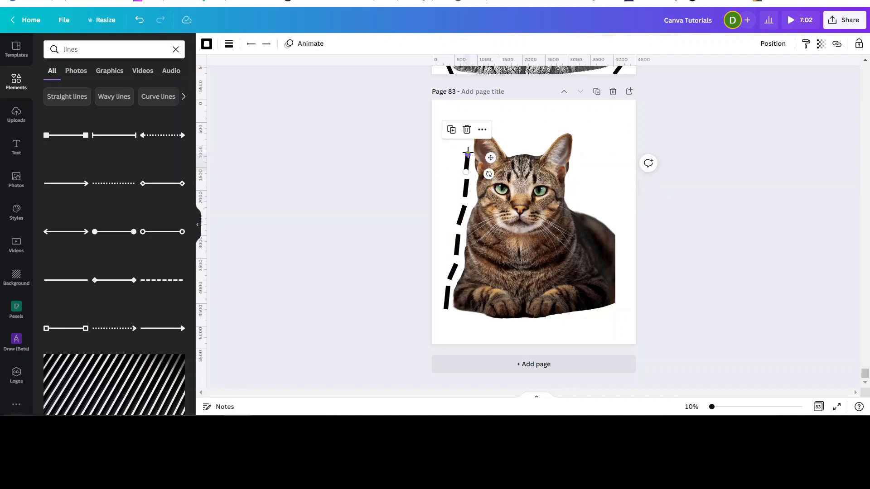
left_click_drag(468, 152, 465, 151)
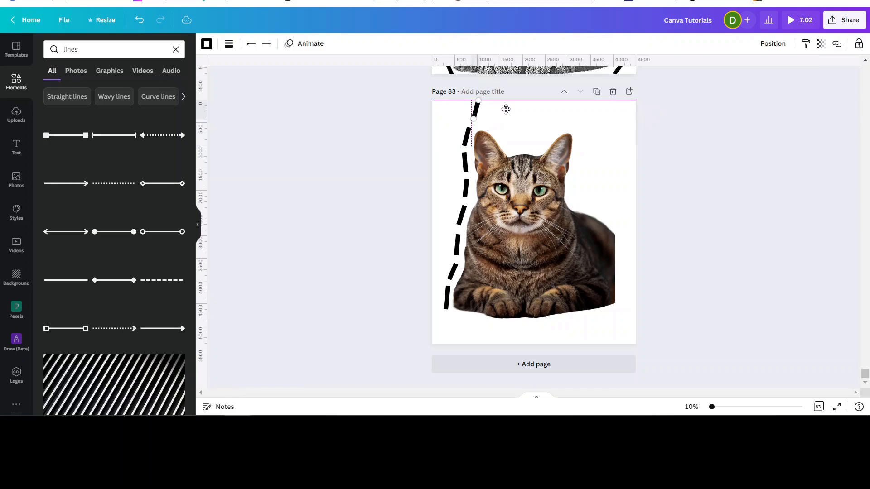
Run dashed pieces over the left ear tip and down its inner edge
left_click_drag(479, 100, 513, 136)
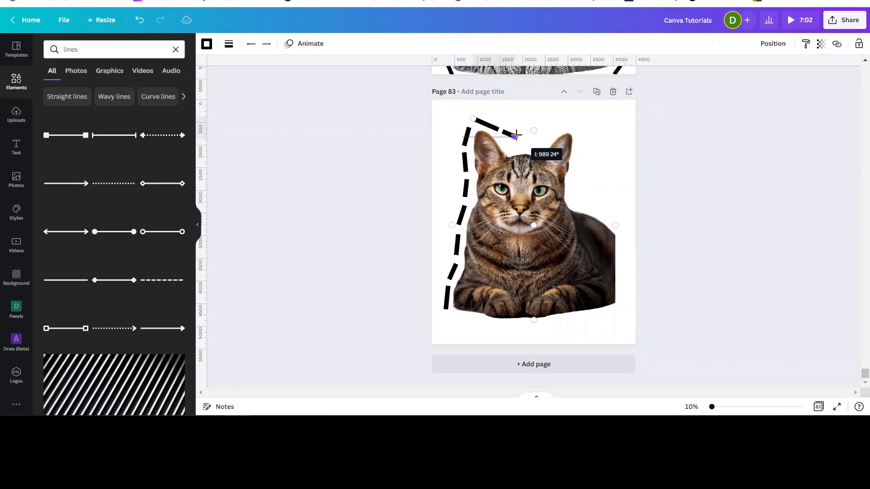
left_click_drag(515, 135, 498, 127)
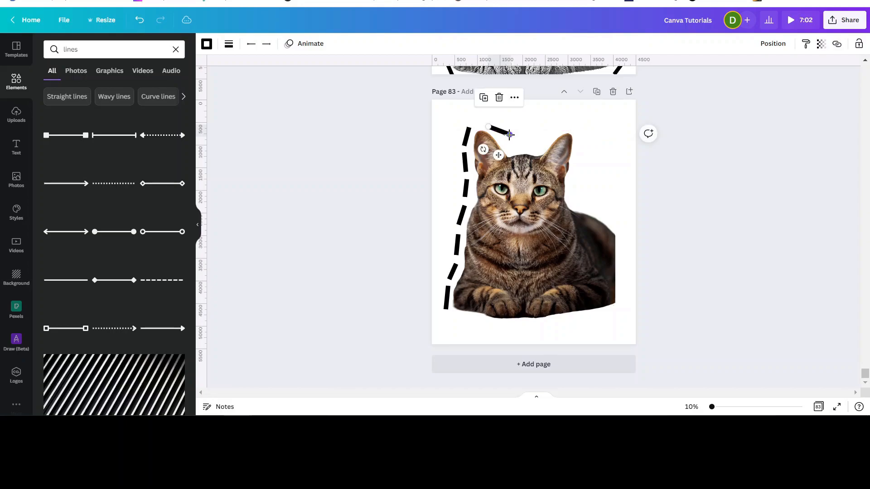
left_click_drag(509, 133, 501, 138)
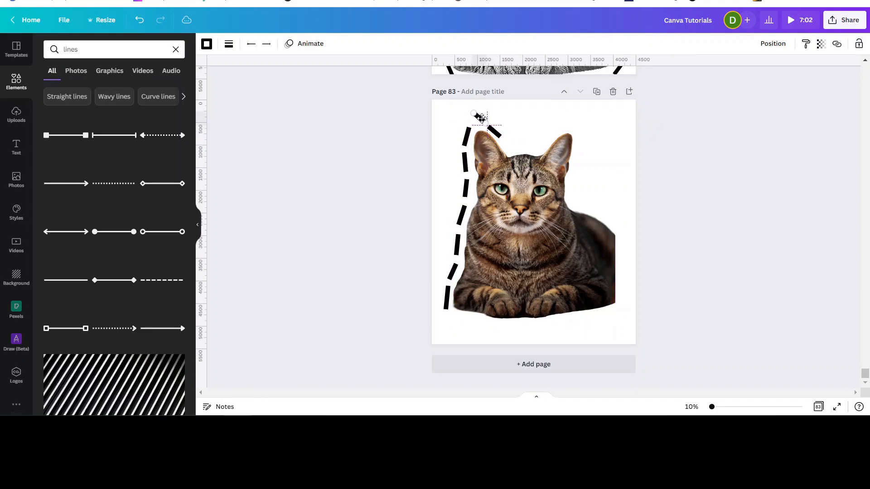
left_click_drag(481, 117, 472, 125)
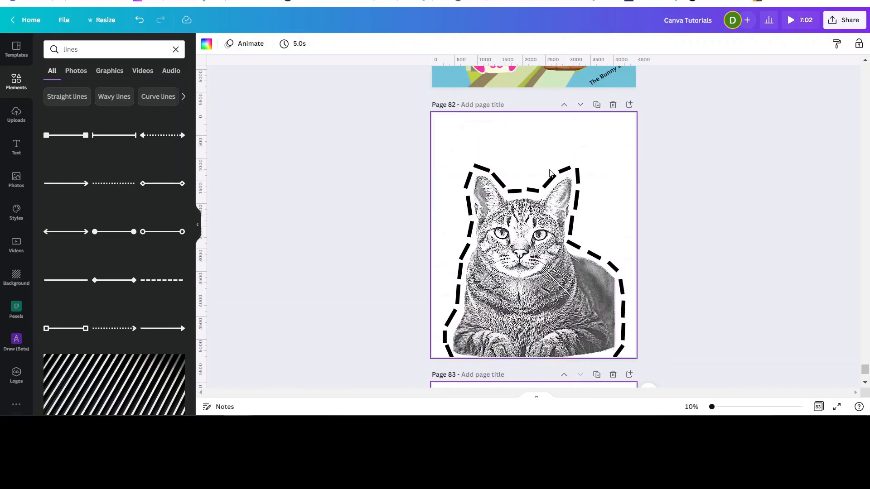
scroll("down", 3)
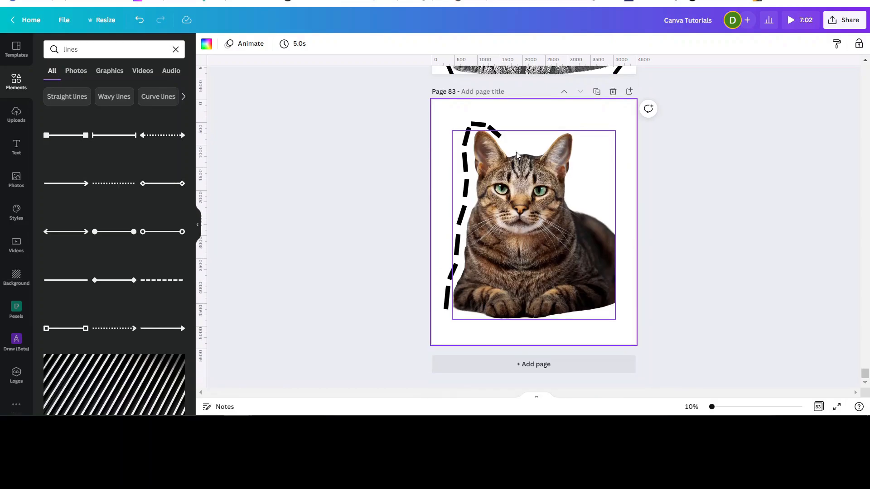
left_click(469, 156)
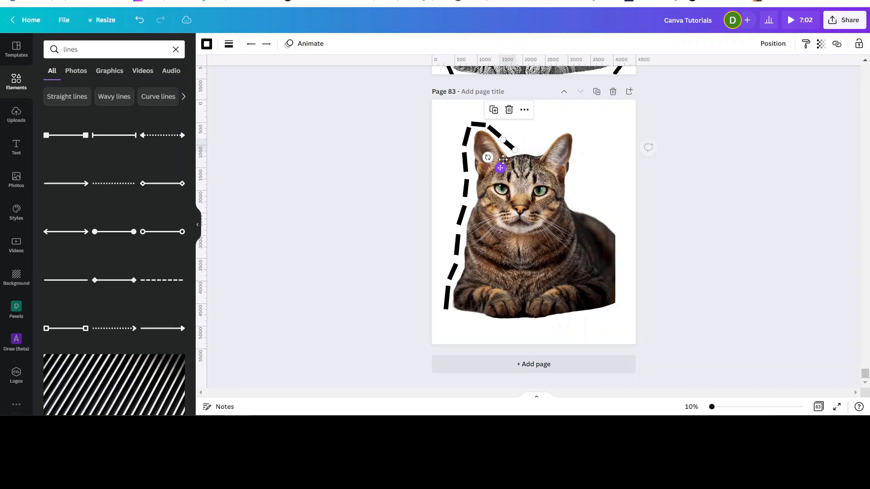
left_click_drag(500, 168, 507, 152)
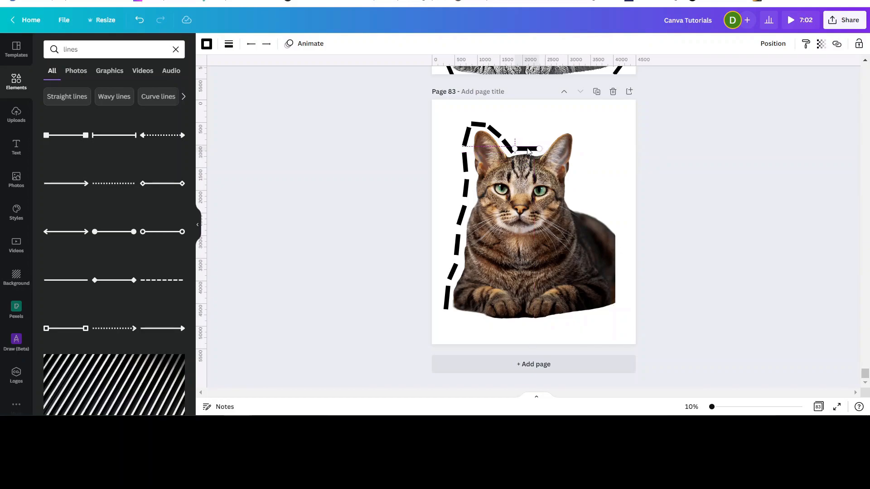
Continue the dashed line between the ears and over the right ear tip
left_click(528, 149)
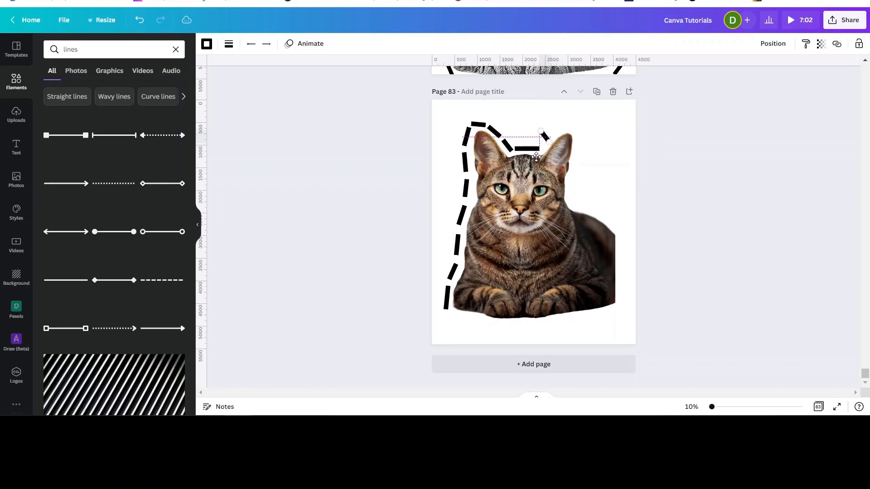
left_click(535, 156)
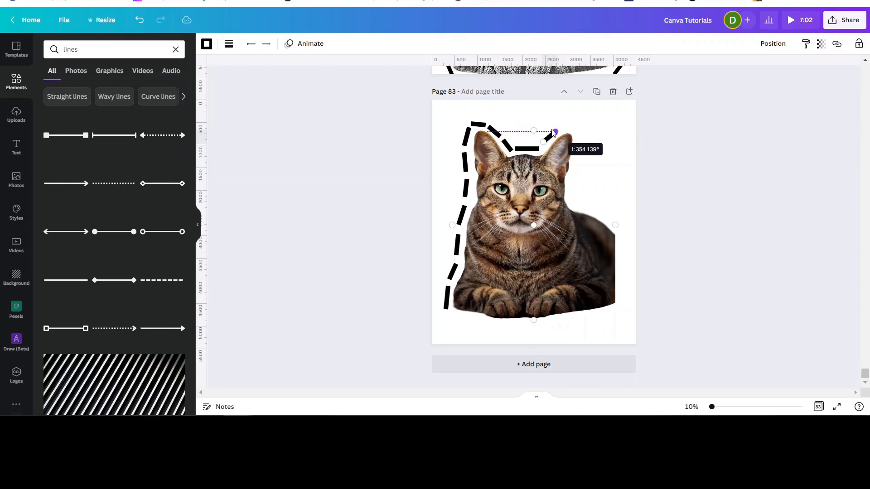
left_click_drag(555, 131, 552, 134)
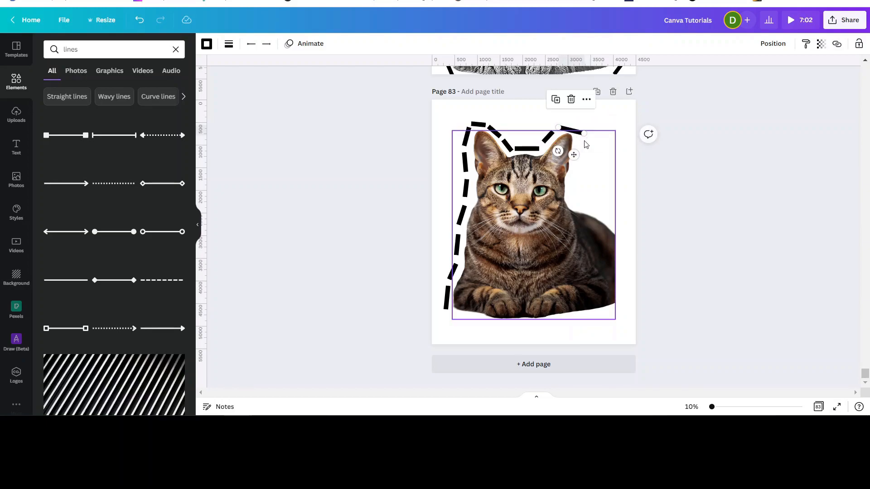
left_click_drag(582, 133, 579, 130)
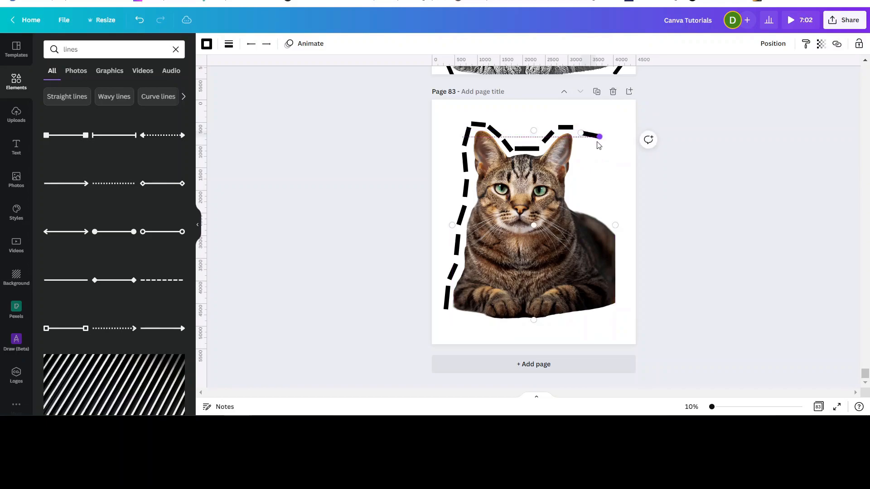
left_click_drag(598, 136, 581, 149)
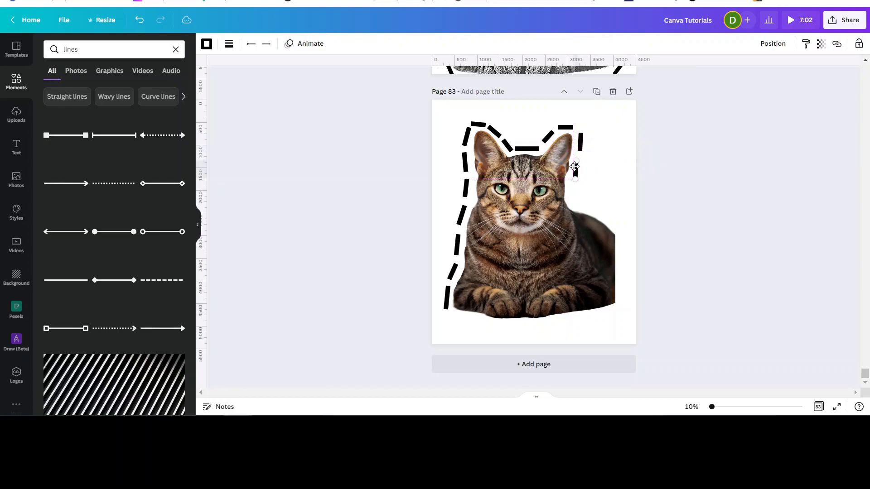
Angle dashed pieces from the right ear across the shoulder and down the cat's right side
left_click(574, 167)
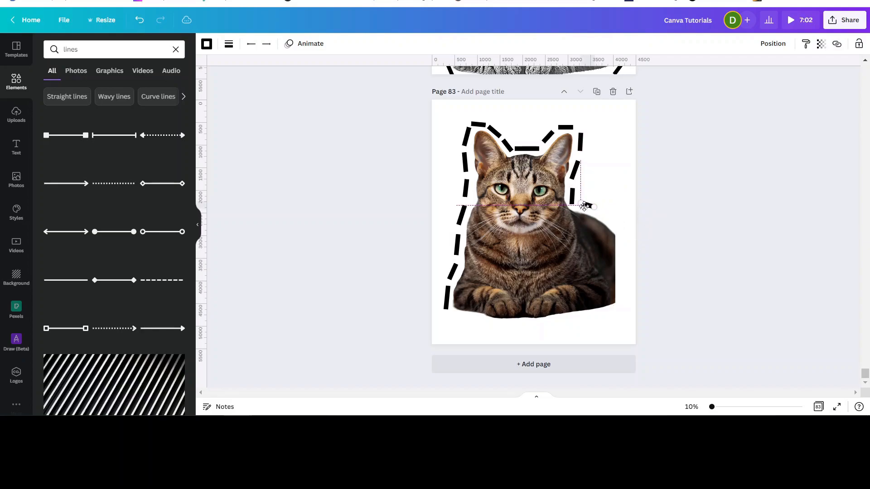
left_click(583, 205)
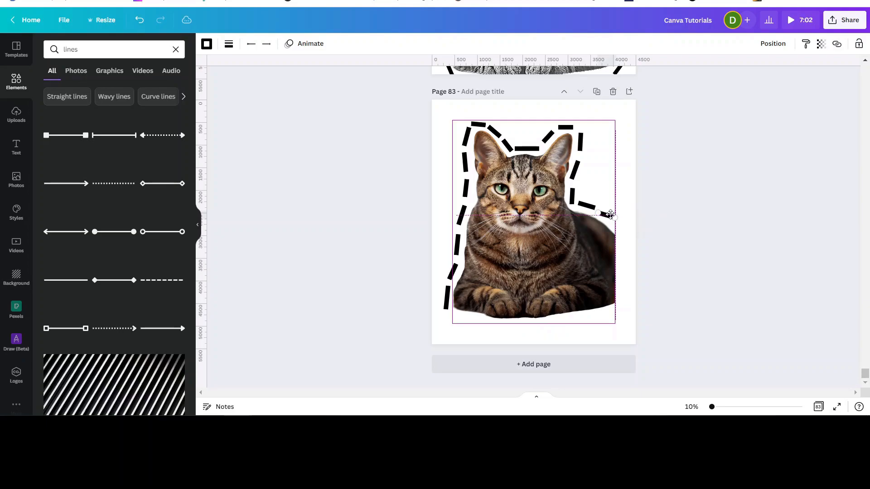
left_click_drag(610, 216, 615, 226)
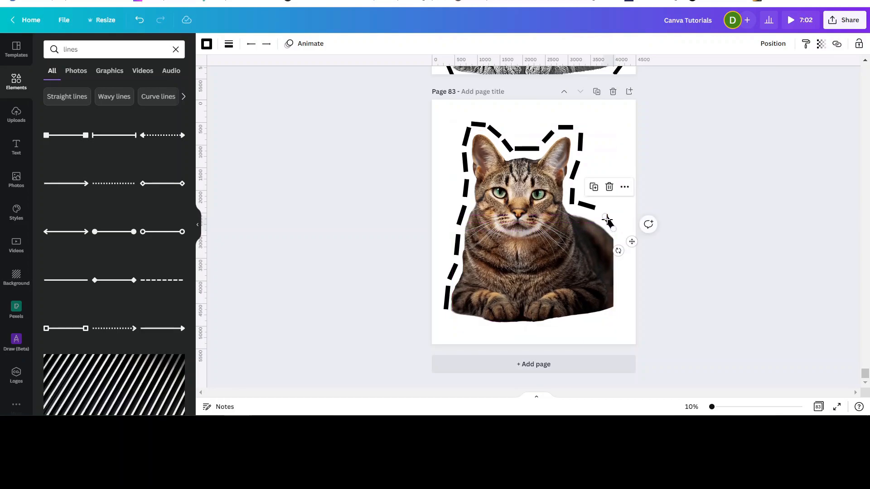
left_click_drag(607, 222, 613, 230)
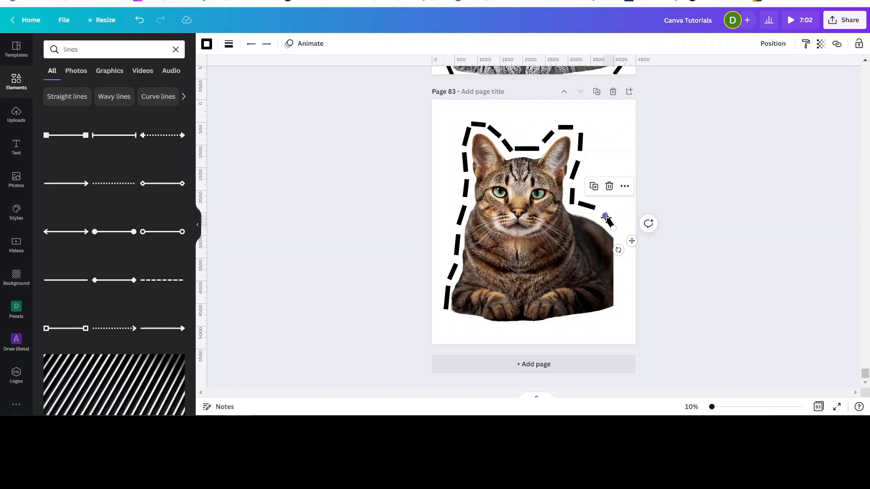
left_click_drag(606, 217, 603, 215)
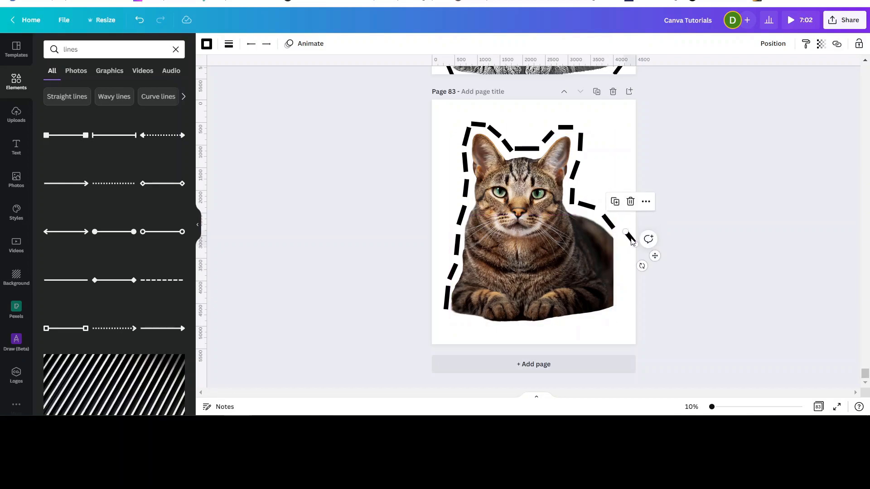
left_click_drag(626, 233, 630, 243)
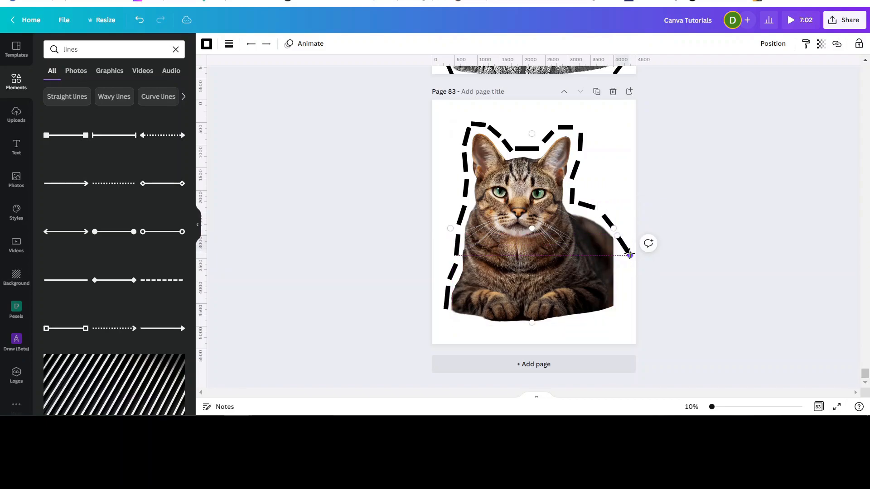
left_click_drag(628, 256, 623, 244)
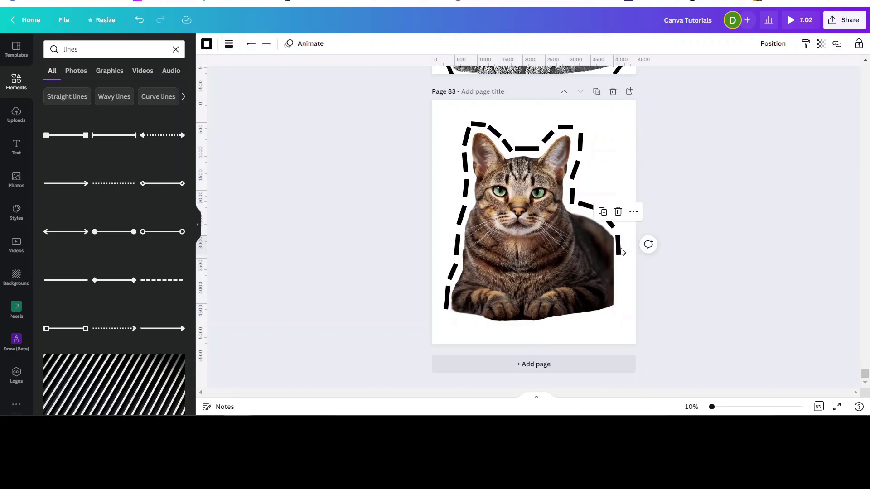
mouse_move(618, 251)
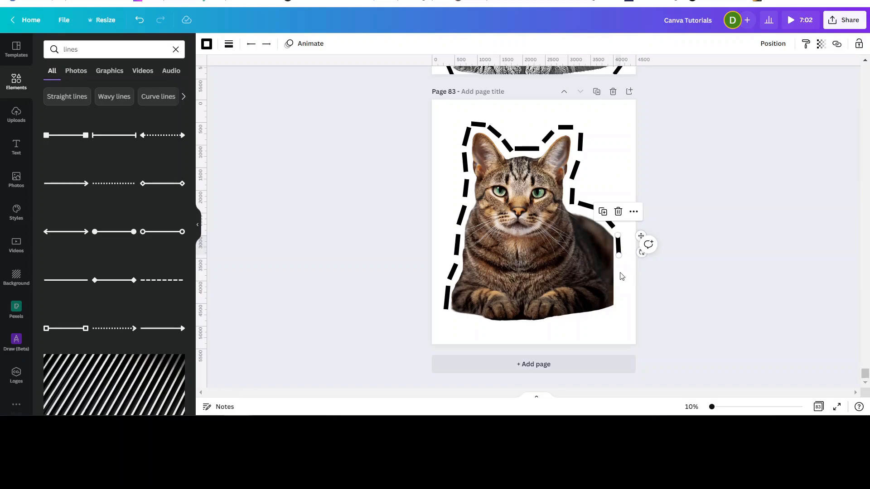
mouse_move(620, 248)
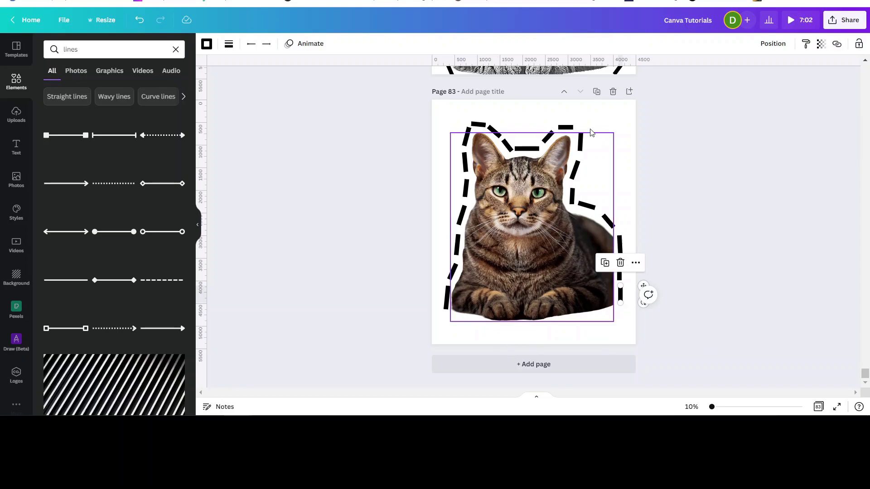
Place dashed pieces along the cat's bottom-right corner and bottom edge to close the outline
left_click(498, 351)
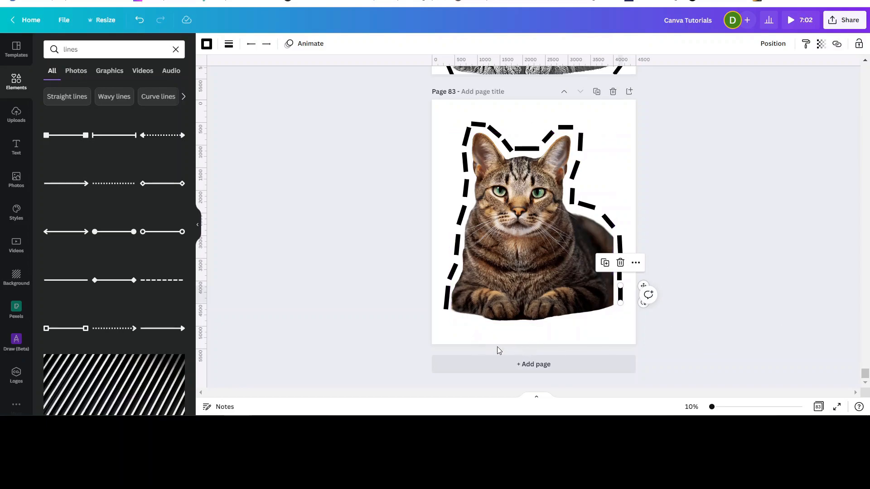
mouse_move(395, 119)
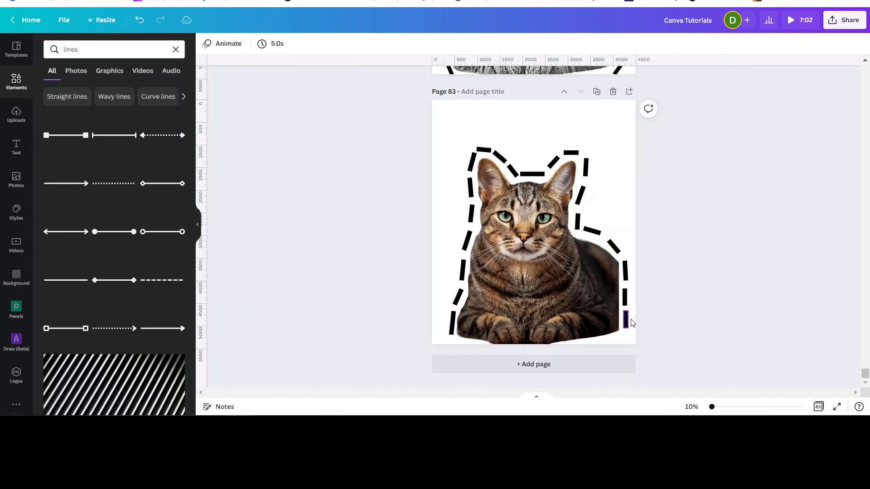
left_click(626, 319)
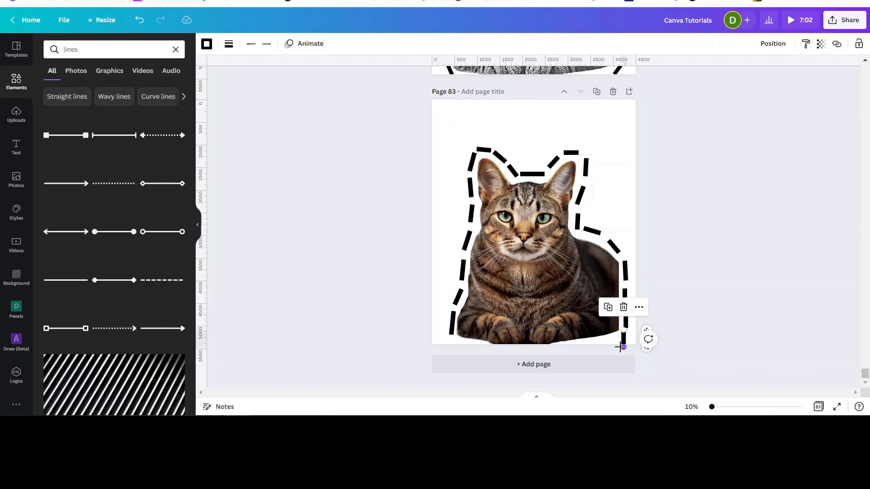
left_click_drag(621, 347, 602, 343)
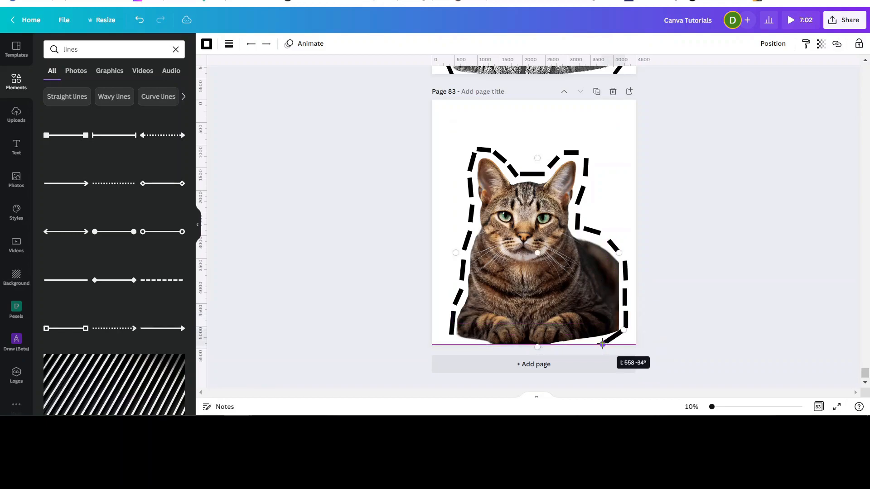
left_click_drag(600, 346, 626, 332)
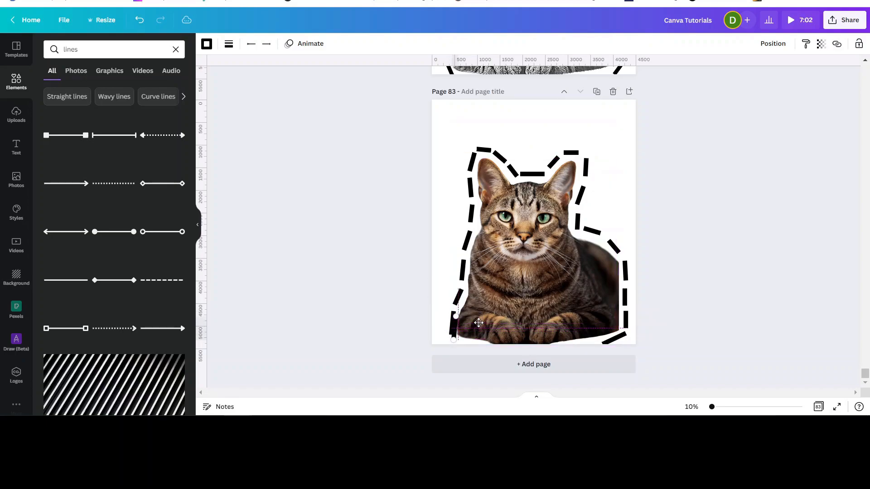
left_click(478, 323)
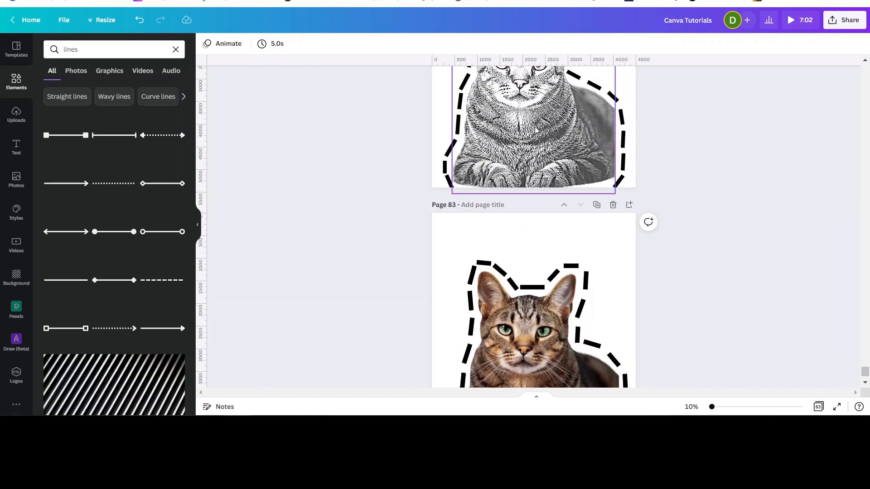
scroll("down", 3)
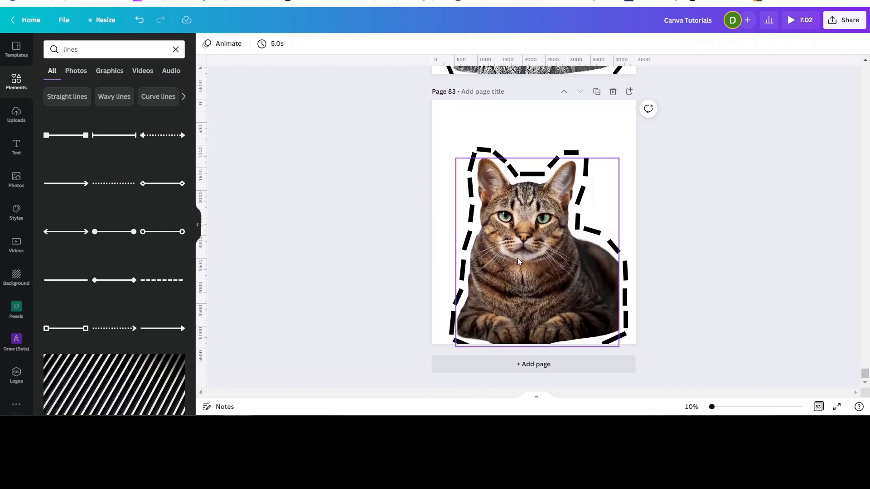
In the photo's full Adjust controls, set Blur to -100 to sharpen it
left_click(519, 261)
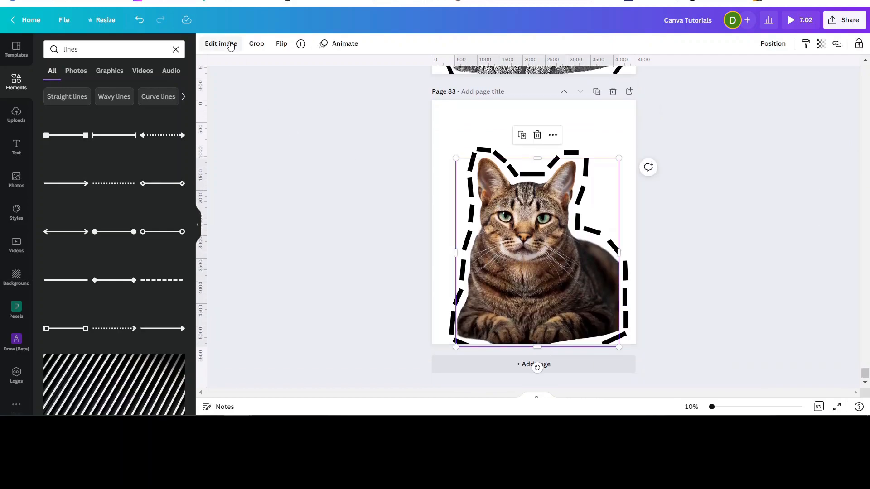
left_click(220, 44)
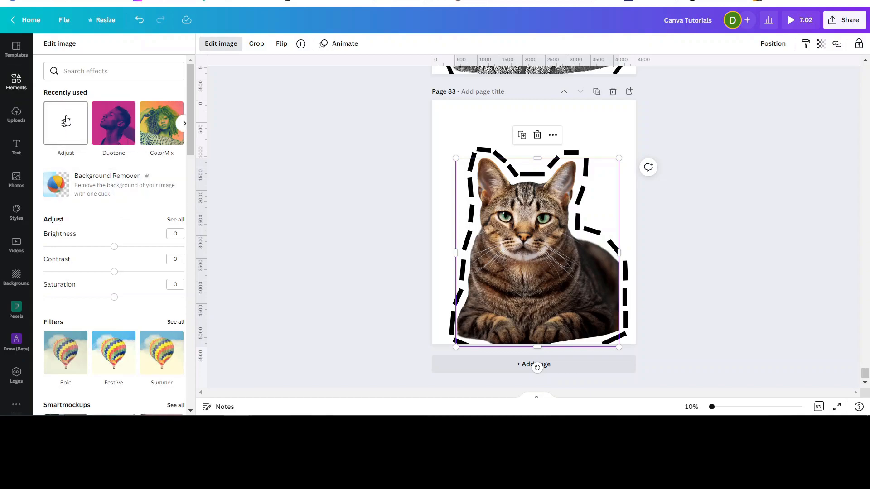
mouse_move(65, 124)
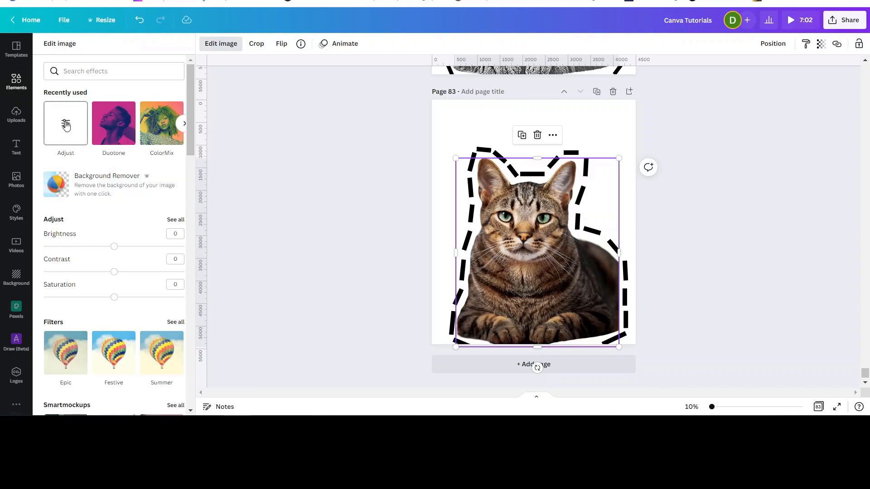
left_click(65, 124)
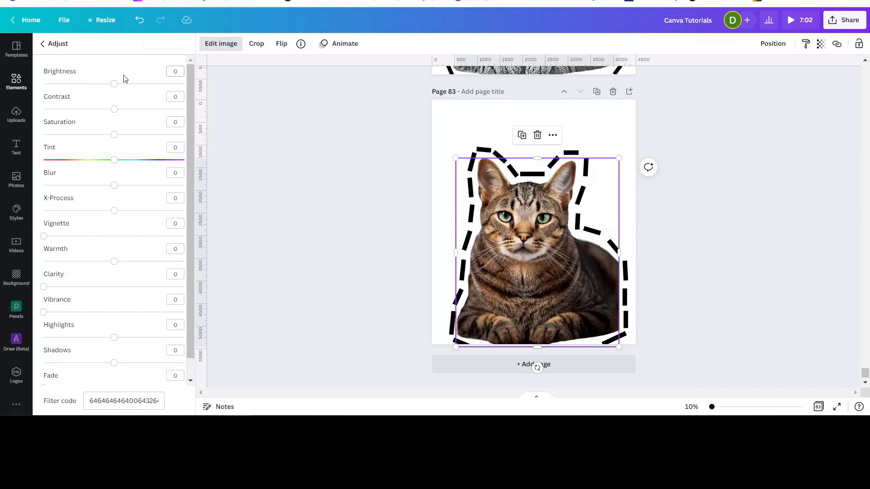
left_click_drag(114, 83, 155, 83)
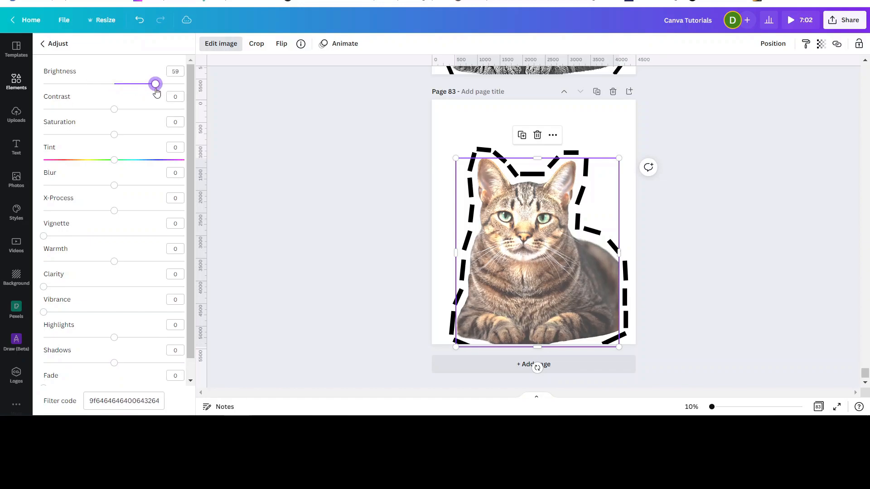
left_click_drag(155, 84, 115, 84)
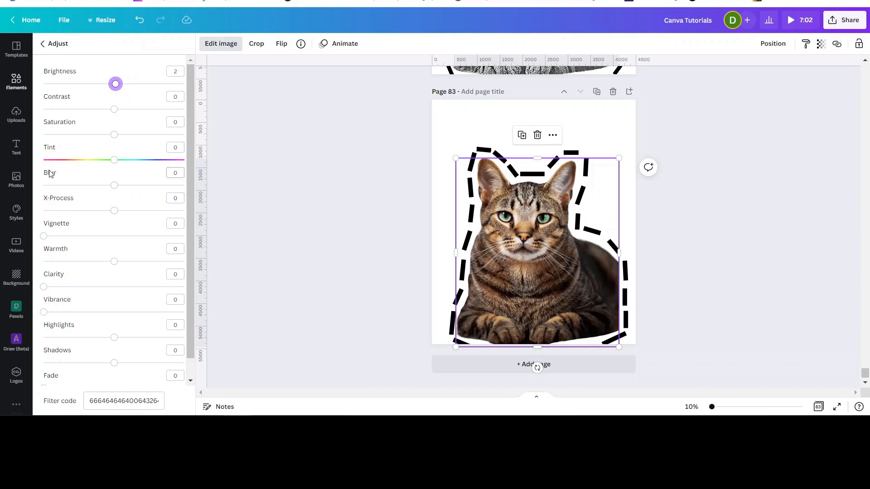
mouse_move(114, 188)
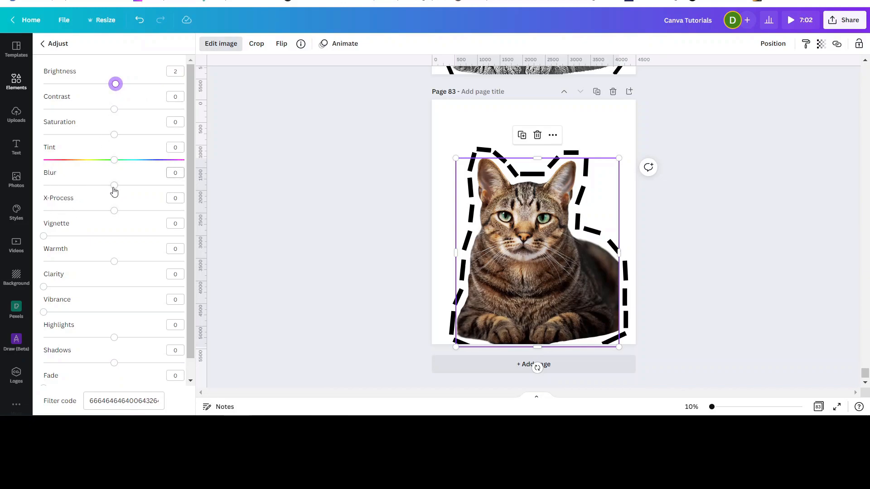
left_click_drag(114, 185, 44, 185)
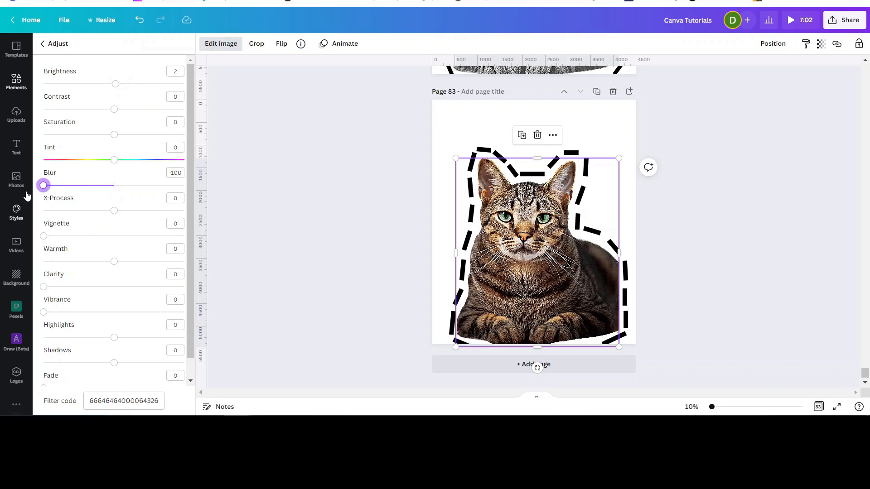
mouse_move(712, 407)
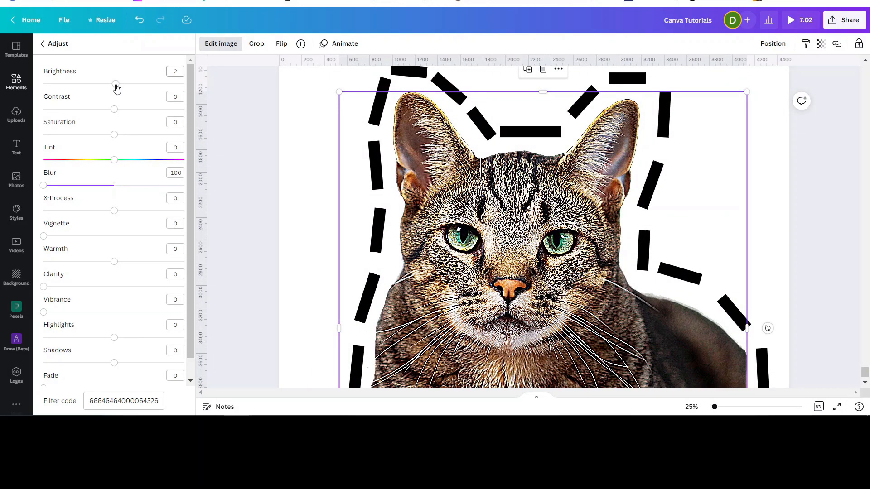
Set Brightness 47, Contrast 74 and Saturation -100 for a black-and-white sketch look
left_click_drag(115, 83, 169, 82)
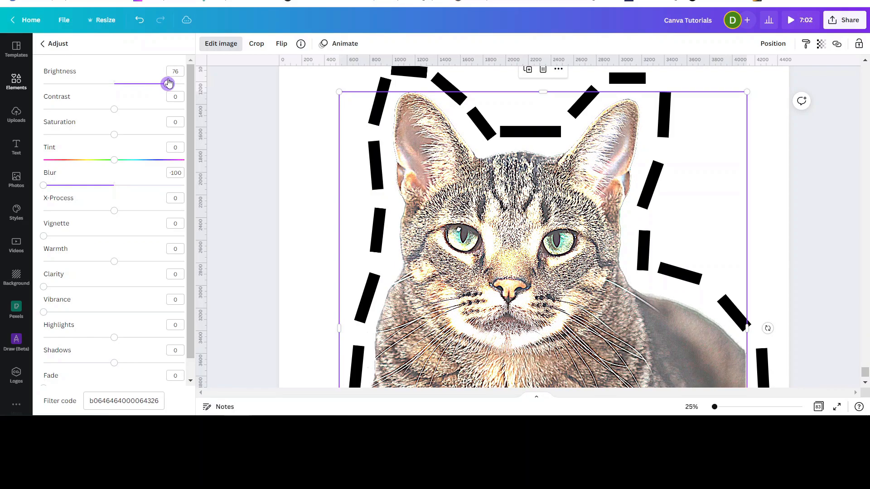
left_click_drag(168, 84, 147, 84)
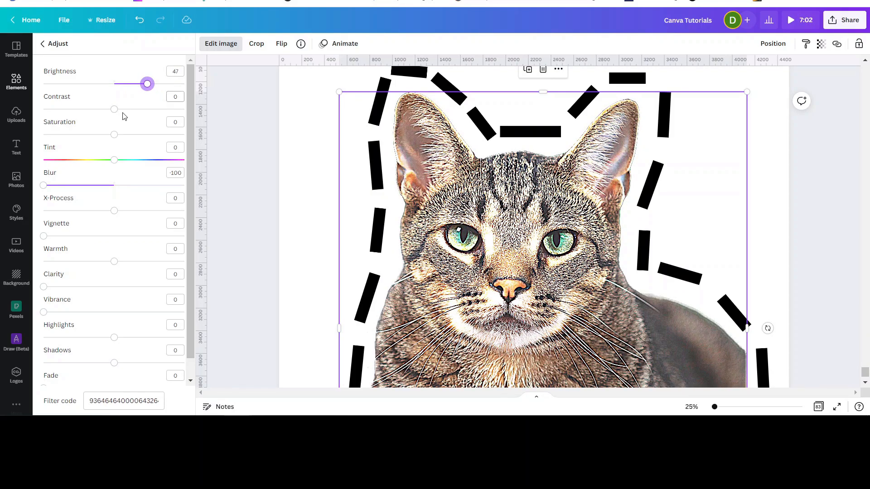
left_click_drag(114, 109, 125, 108)
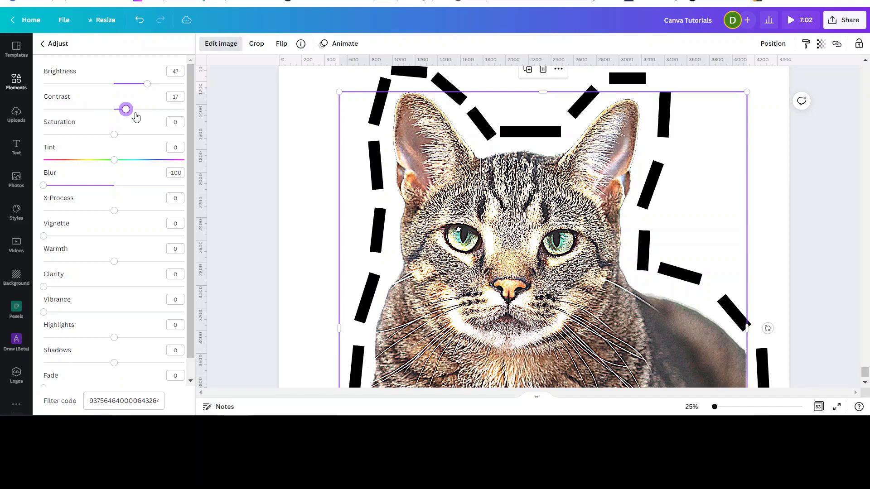
left_click_drag(125, 109, 166, 108)
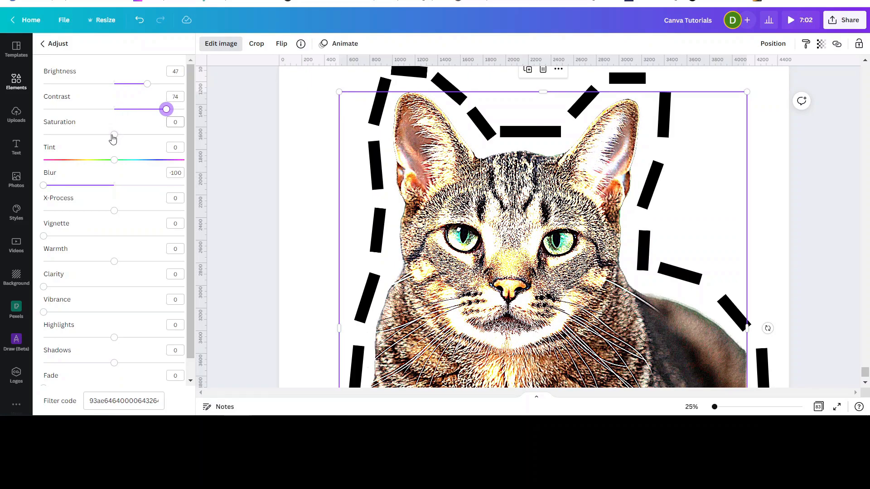
left_click_drag(114, 135, 43, 134)
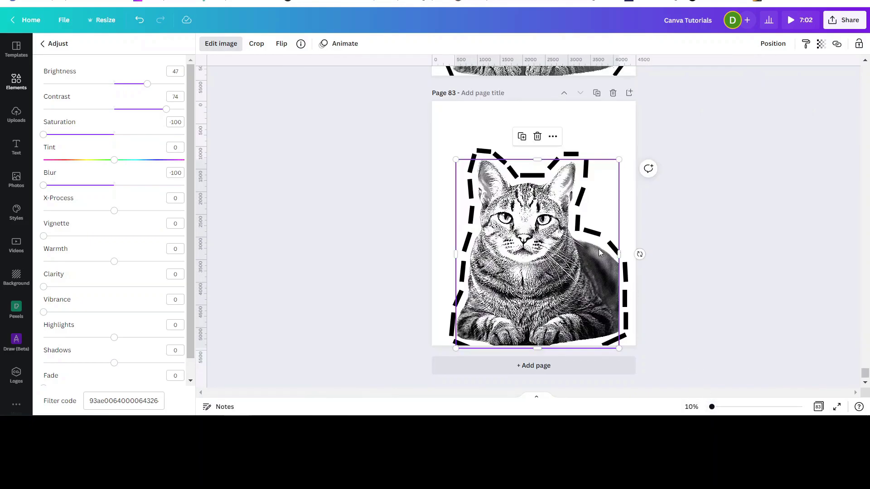
mouse_move(736, 253)
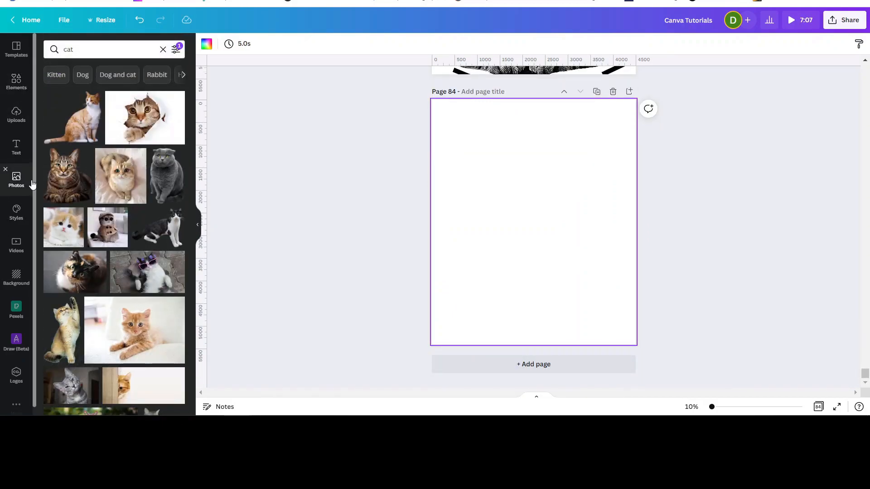
Add a full-colour copy of the tabby cat photo to the new page 84
left_click(67, 176)
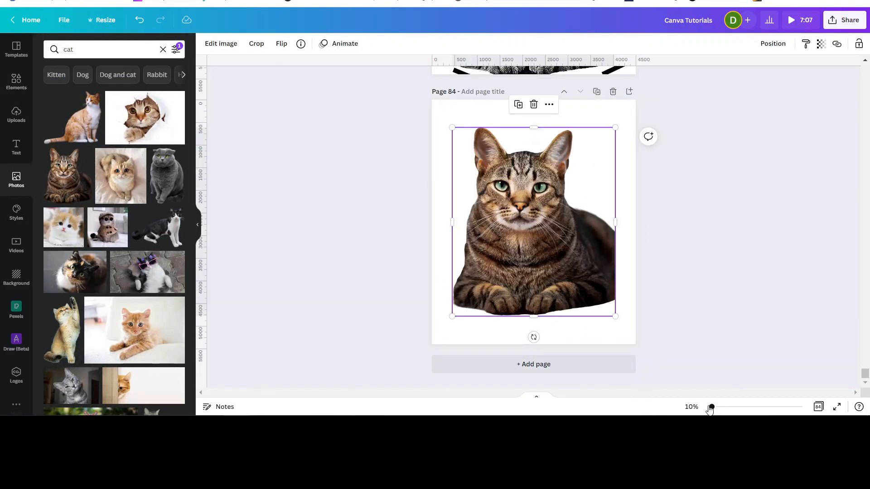
left_click_drag(711, 407, 721, 406)
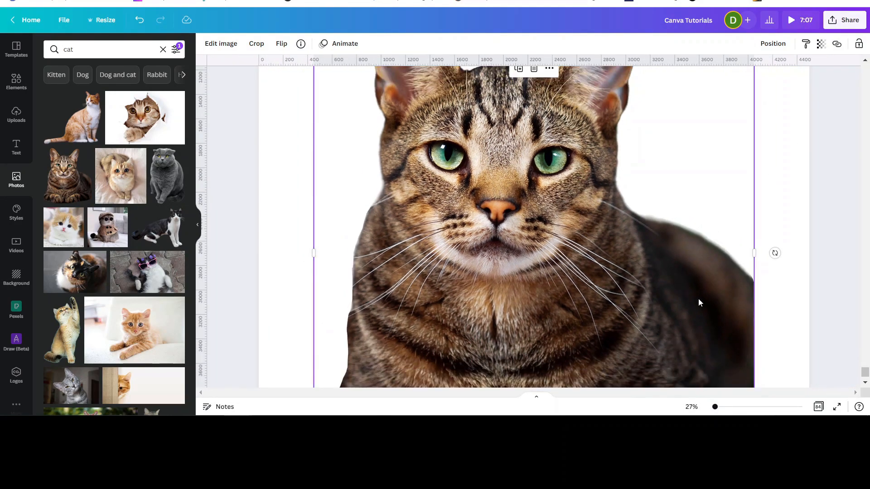
mouse_move(728, 395)
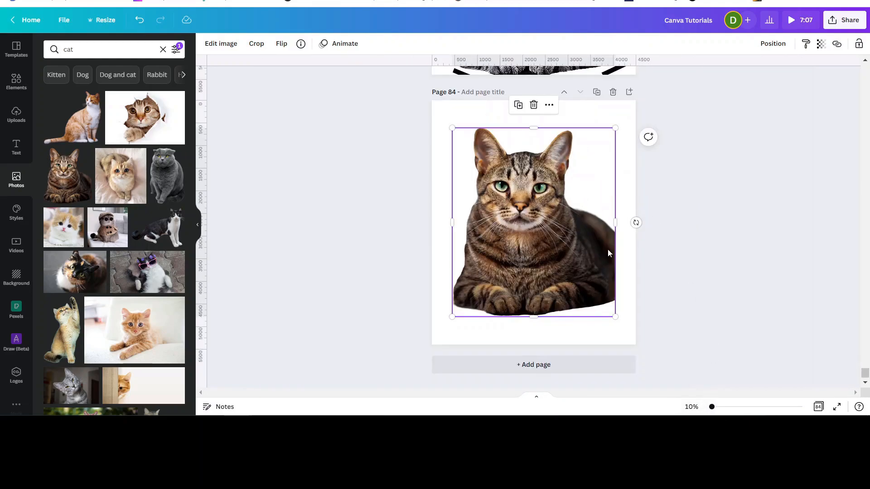
mouse_move(604, 232)
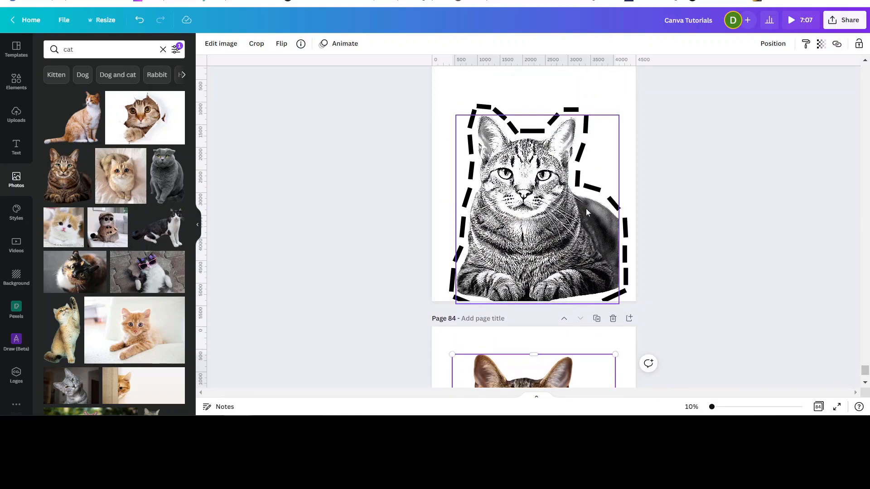
mouse_move(580, 203)
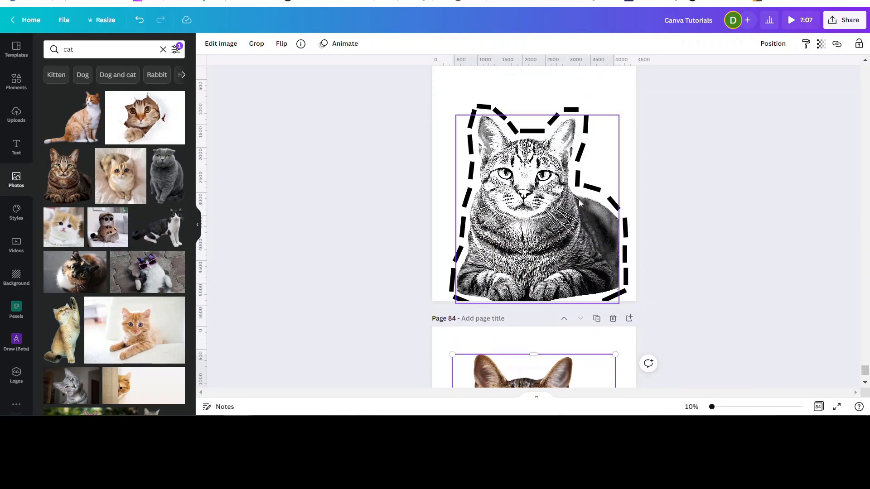
mouse_move(593, 213)
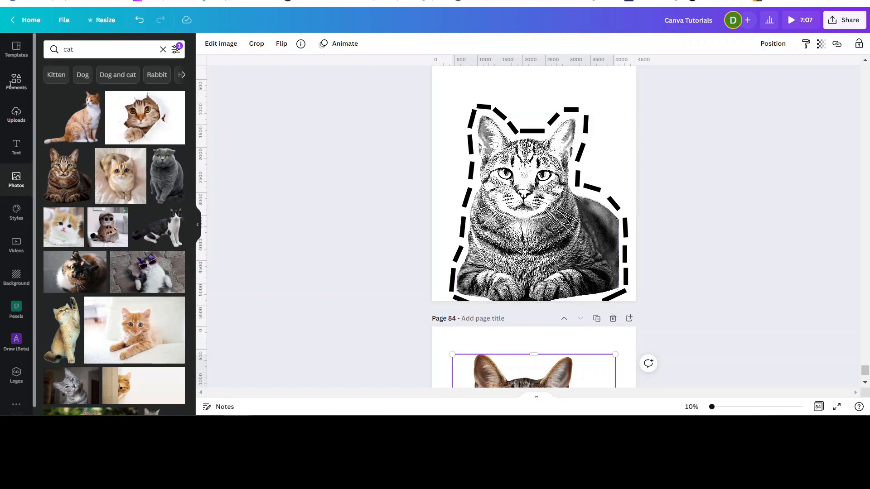
Add a blue rectangle shape from the Elements search to the page
type("lines")
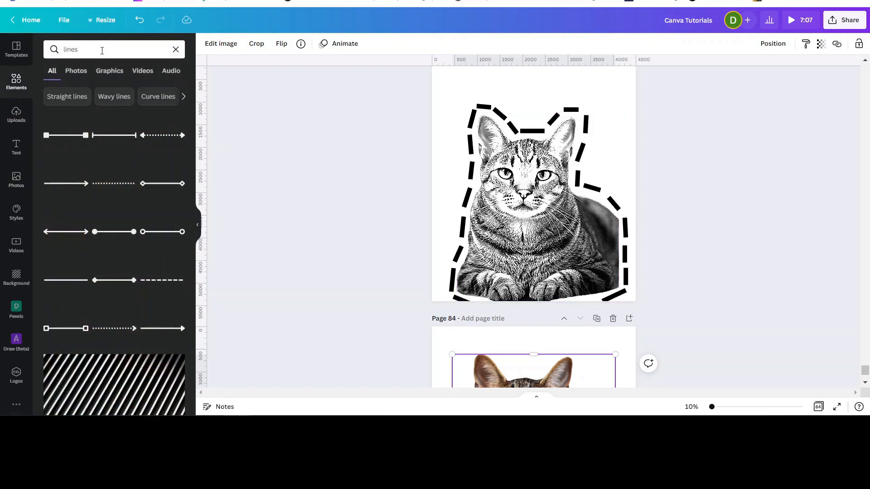
left_click(102, 49)
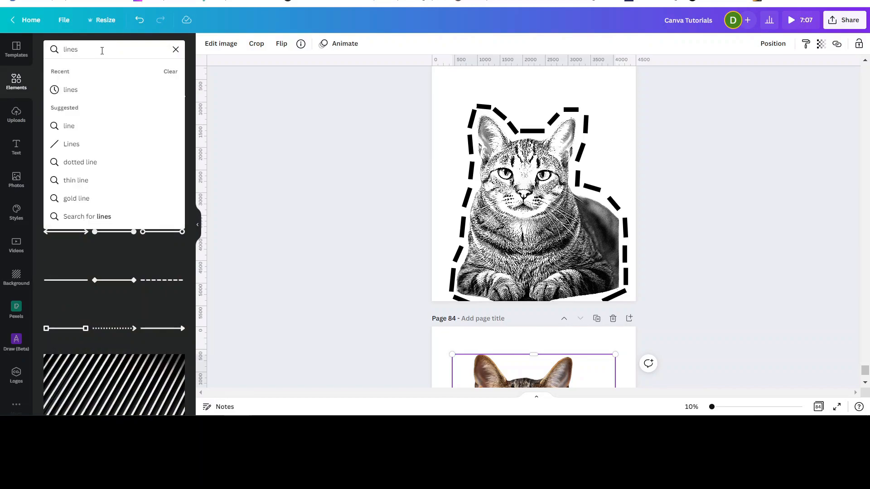
left_click(176, 49)
type("shapes")
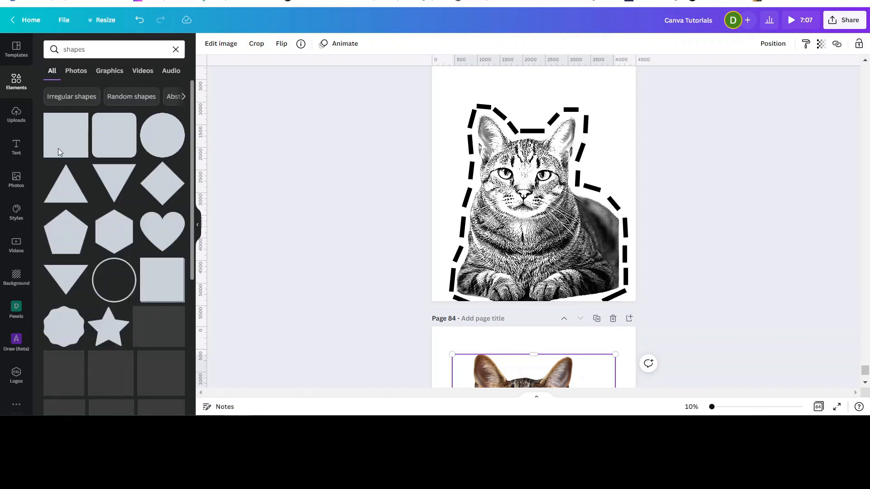
scroll("down", 3)
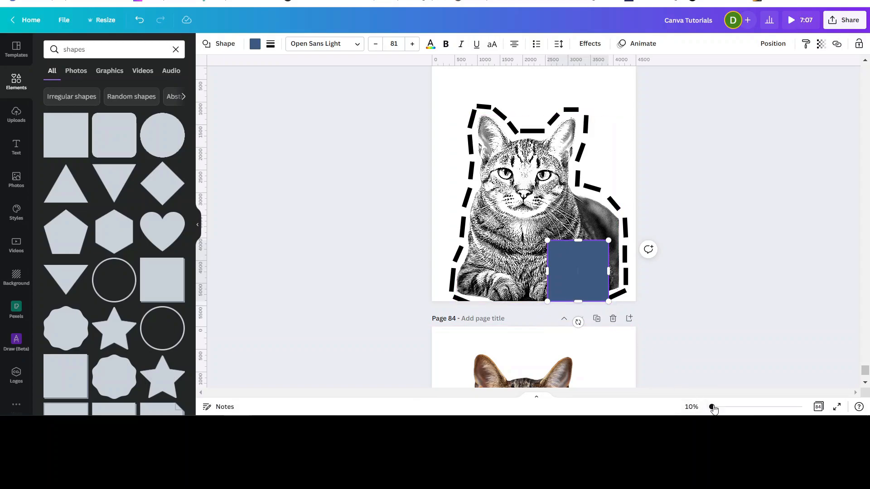
left_click(712, 407)
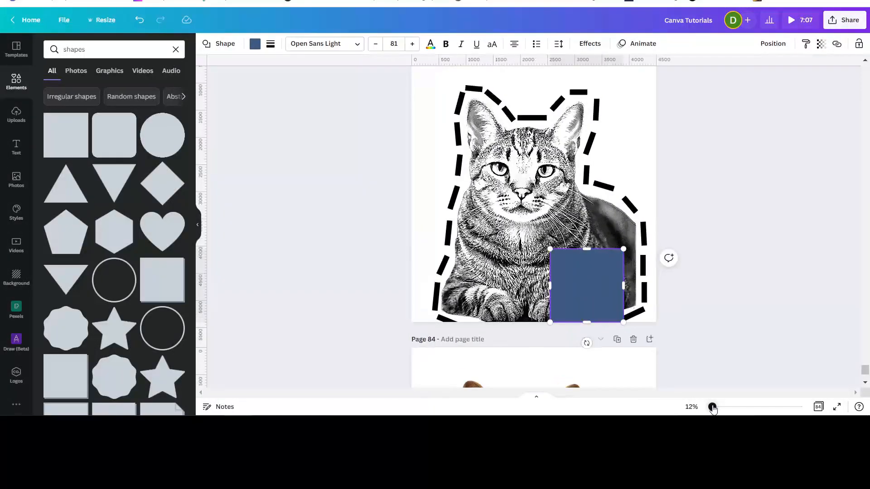
left_click_drag(713, 407, 727, 407)
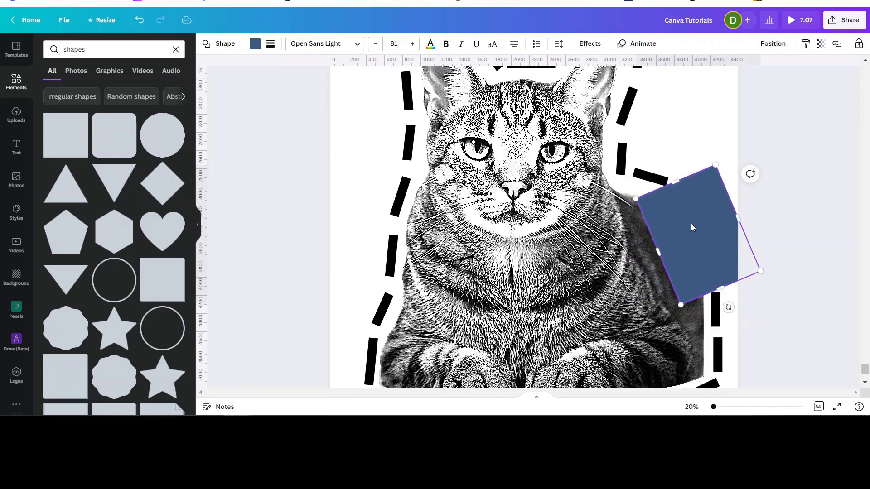
Move the blue rectangle onto the cat's right shoulder and resize it to fit between the dashes
left_click_drag(693, 227, 671, 218)
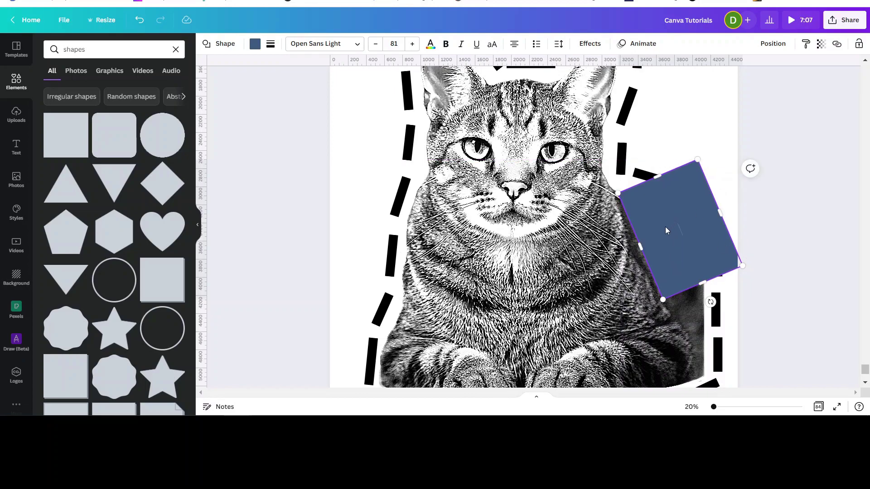
mouse_move(717, 213)
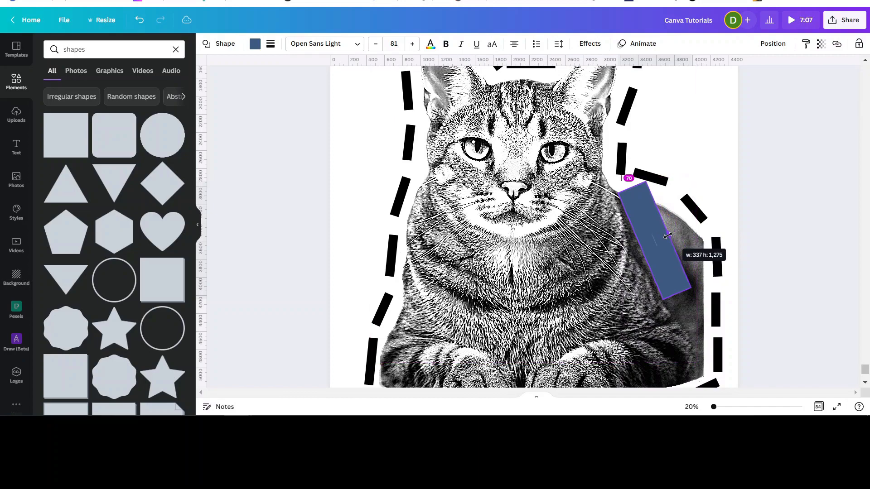
left_click_drag(669, 236, 701, 232)
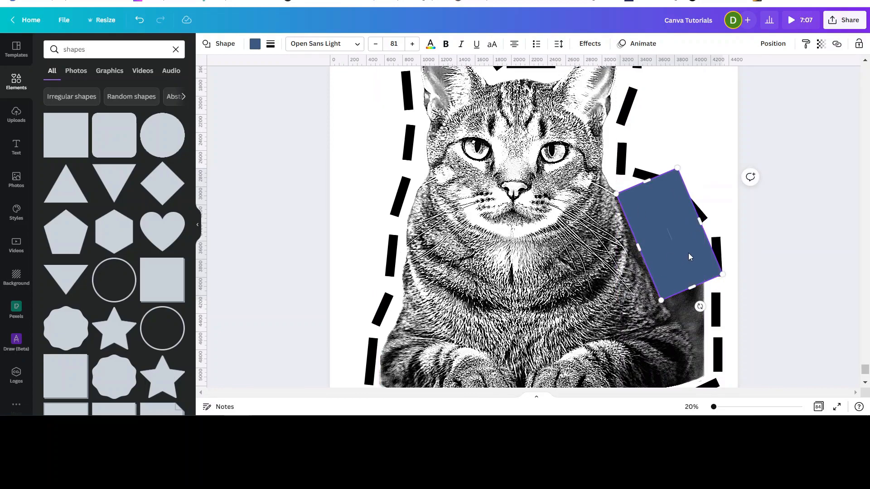
mouse_move(255, 43)
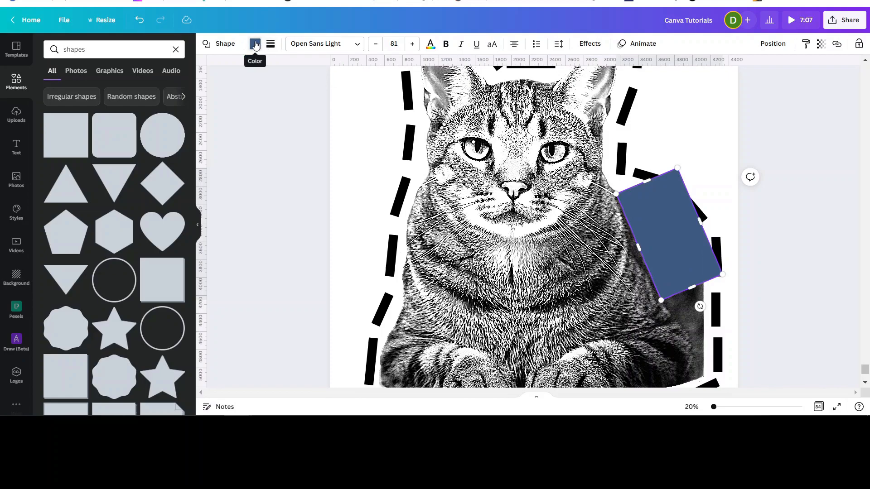
Fill the covering rectangle with white so the cat's right-side gap is hidden
left_click(255, 43)
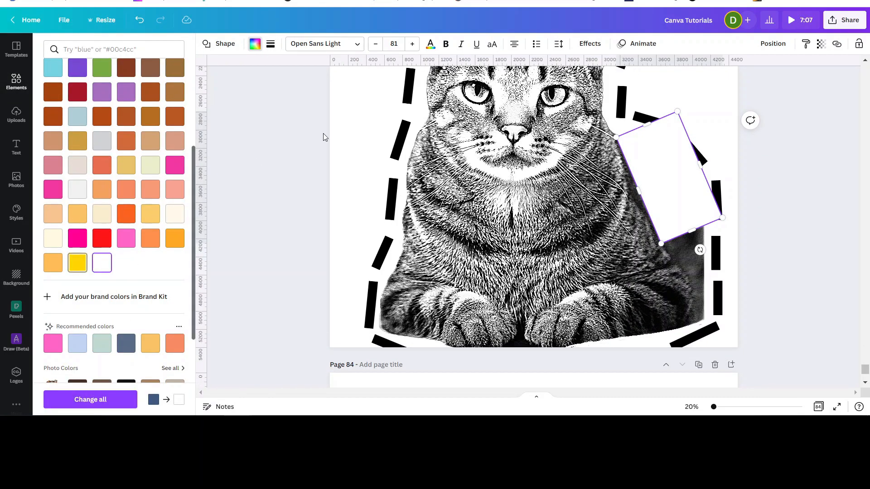
type("shapes")
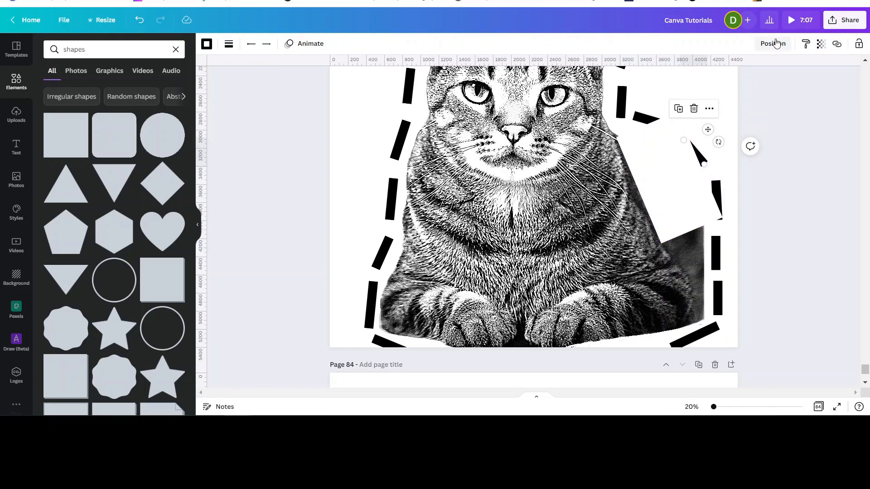
left_click(772, 43)
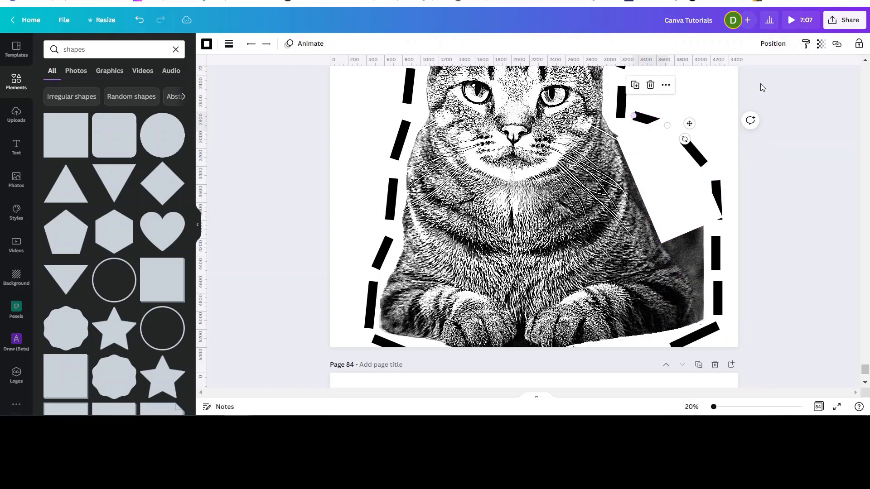
left_click(773, 43)
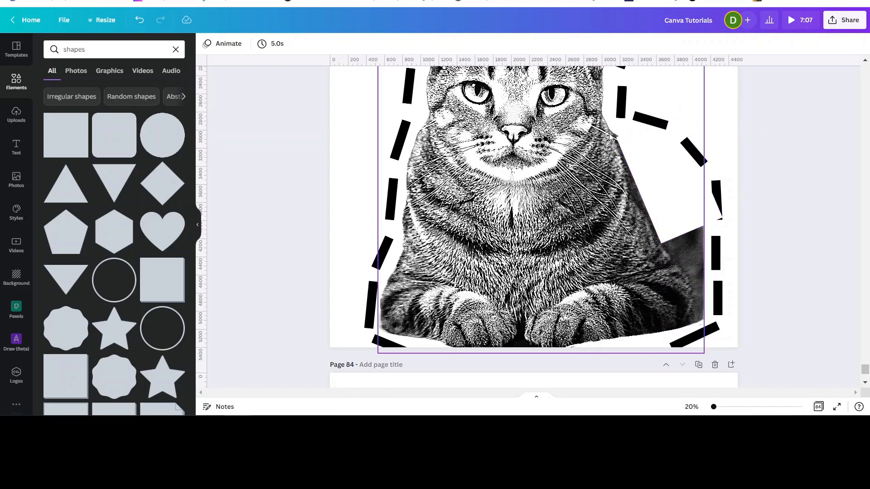
mouse_move(621, 138)
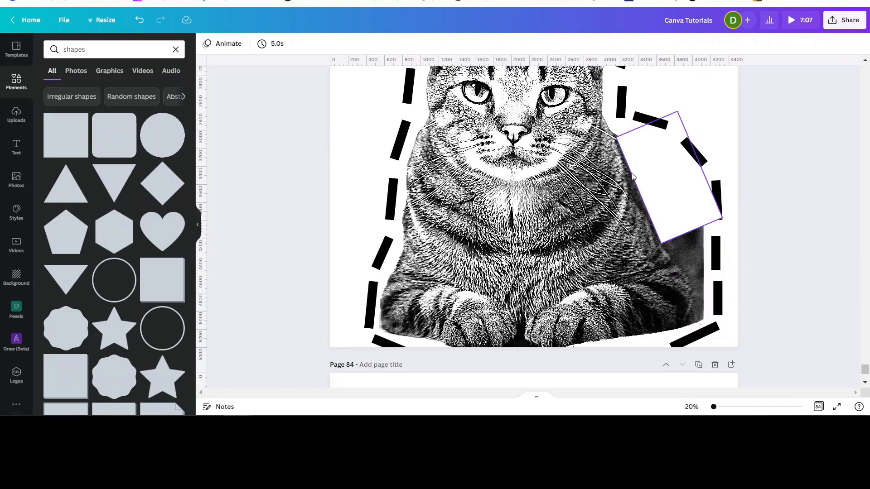
Nudge a dash into the bottom-right of the outline and view the finished page
left_click_drag(661, 177, 710, 337)
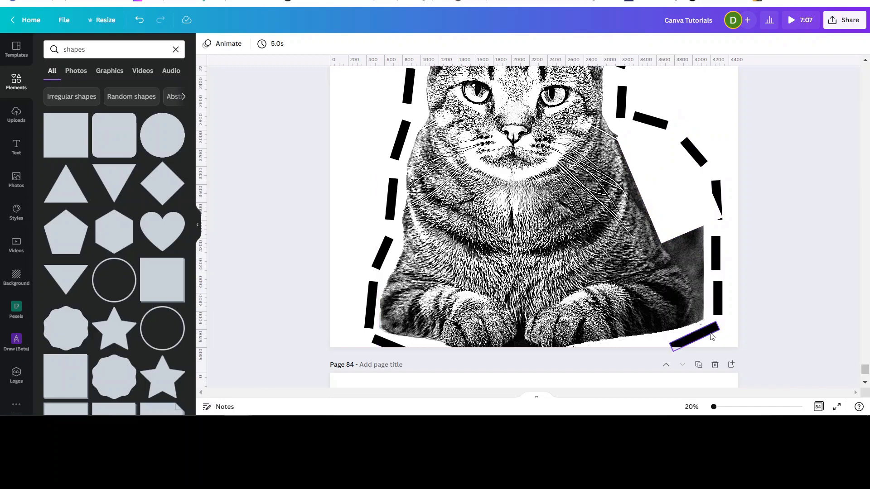
left_click(674, 190)
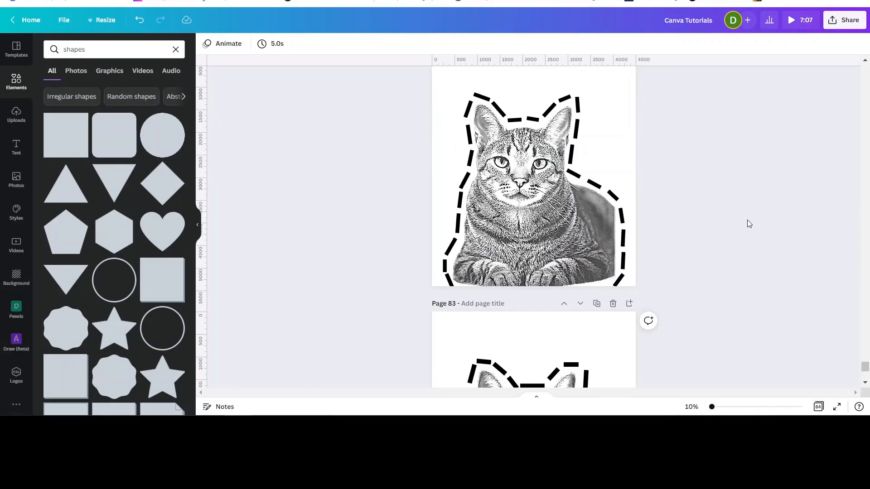
Select the page 83 cat image and bring up its Adjust settings
scroll("down", 3)
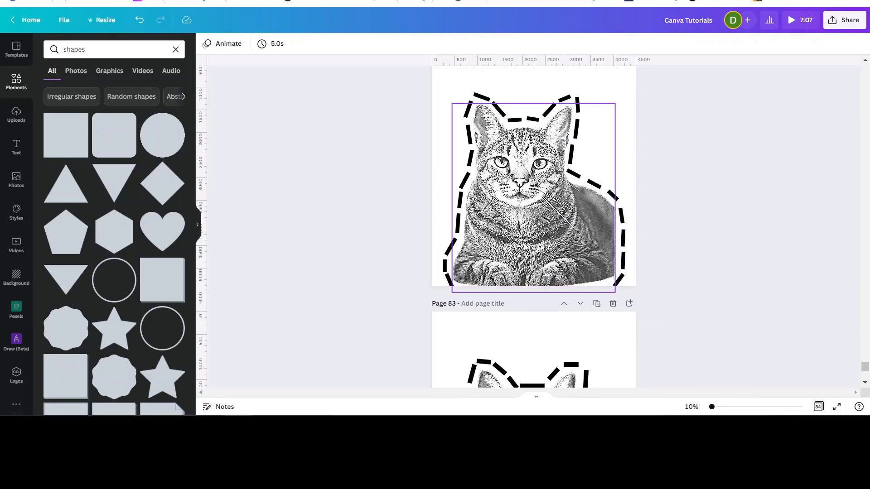
left_click(525, 194)
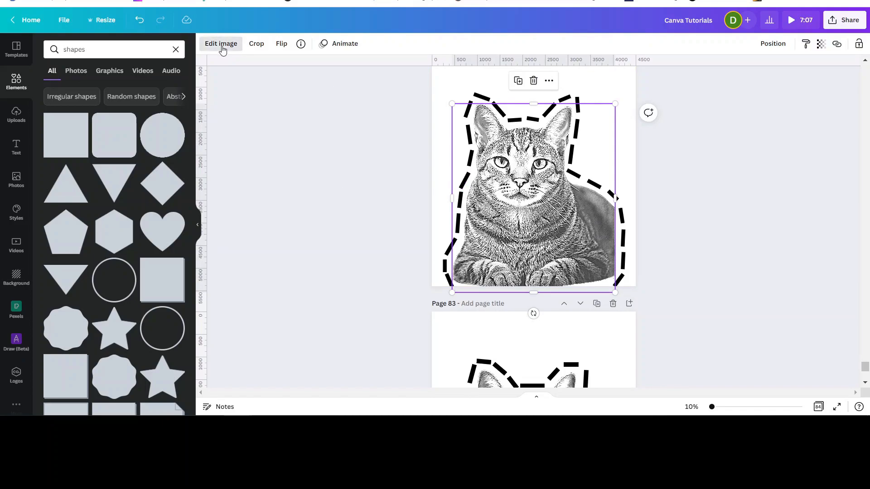
left_click(220, 43)
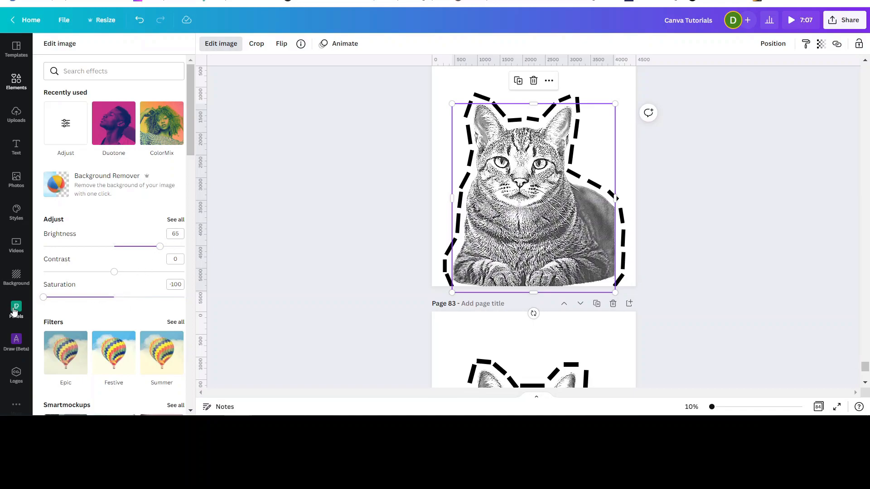
mouse_move(58, 169)
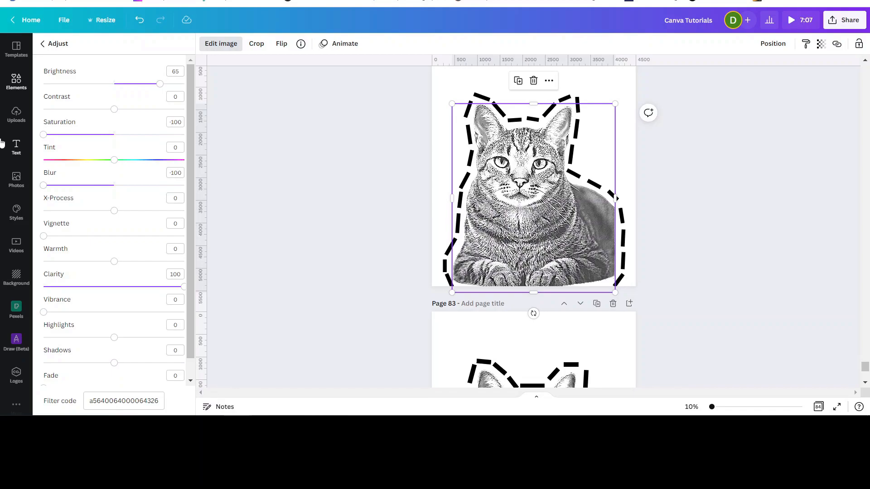
mouse_move(382, 249)
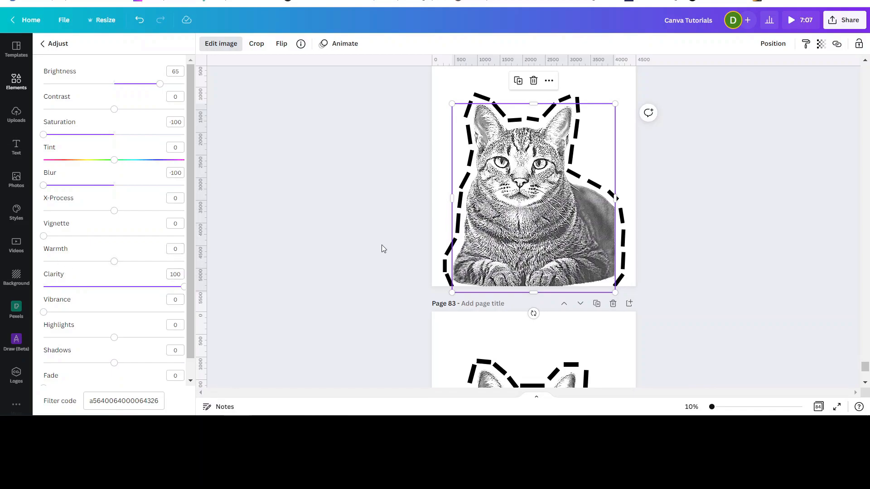
left_click(42, 43)
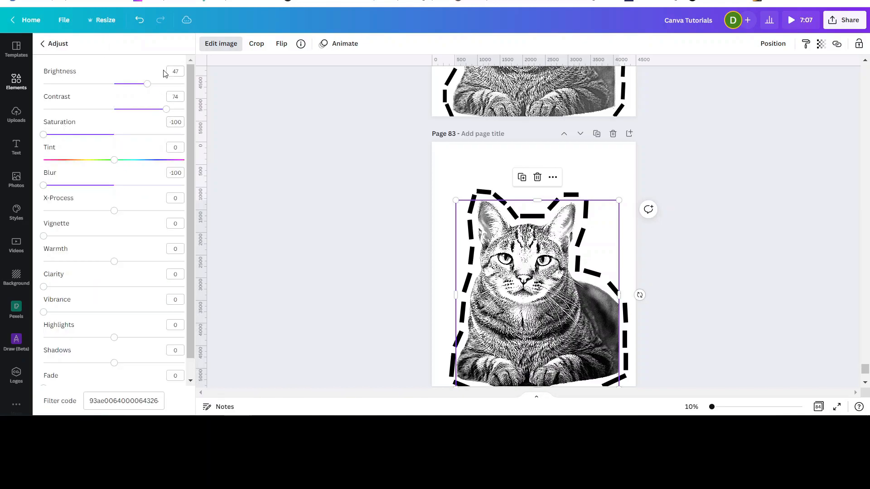
Set the cat image to brightness 65, clarity 100 and contrast 53
left_click_drag(147, 84, 161, 83)
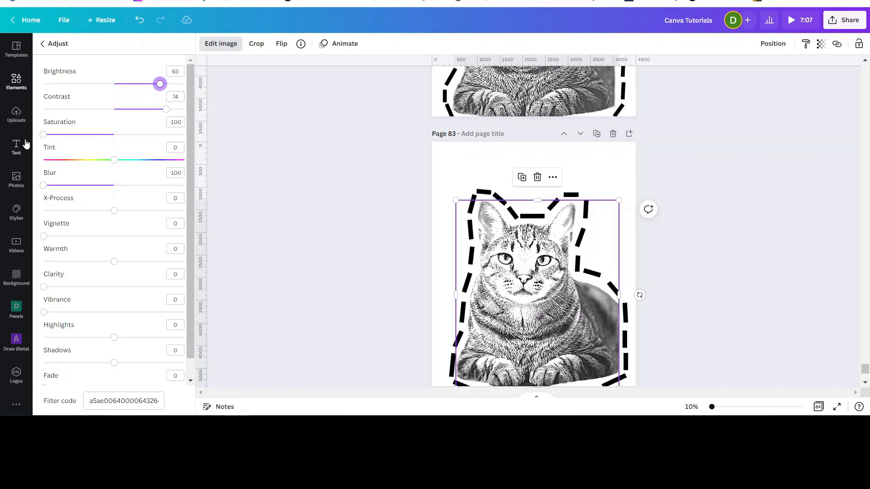
mouse_move(99, 219)
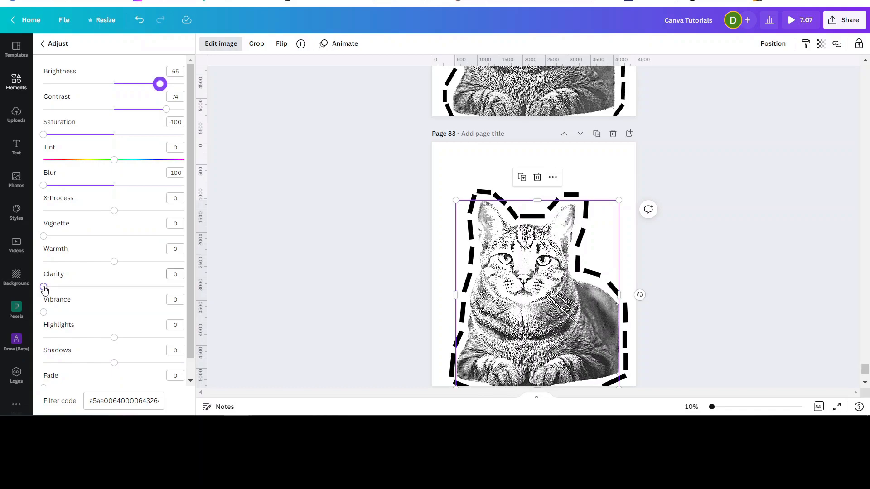
left_click_drag(44, 287, 183, 287)
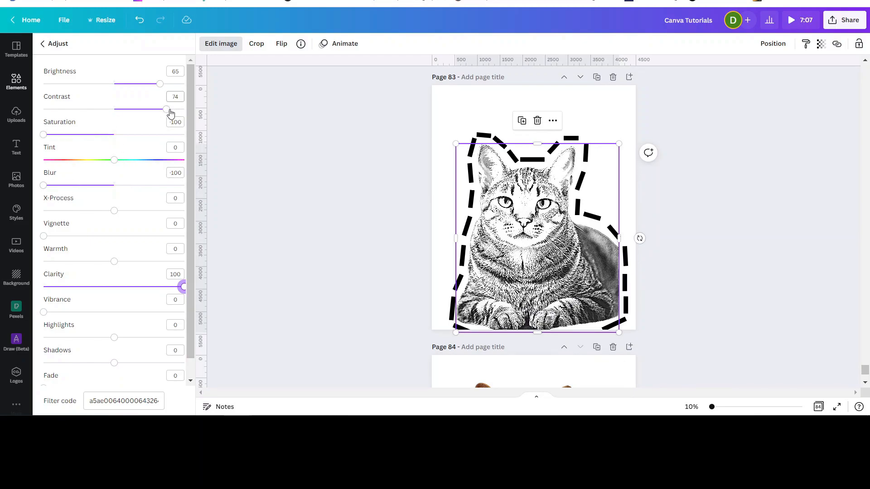
left_click_drag(167, 110, 151, 110)
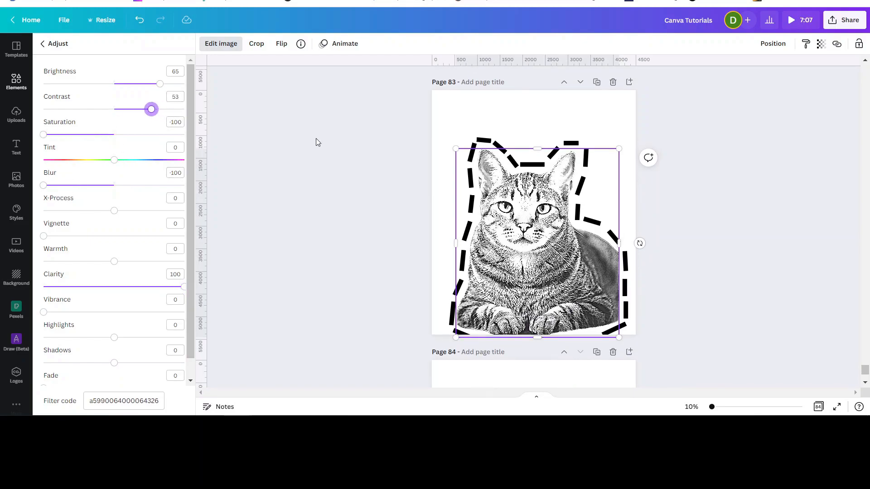
scroll("down", 3)
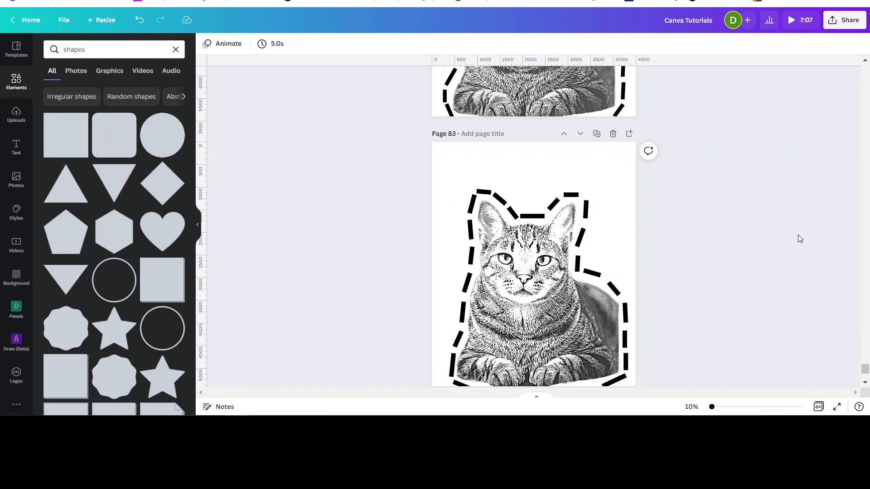
mouse_move(797, 241)
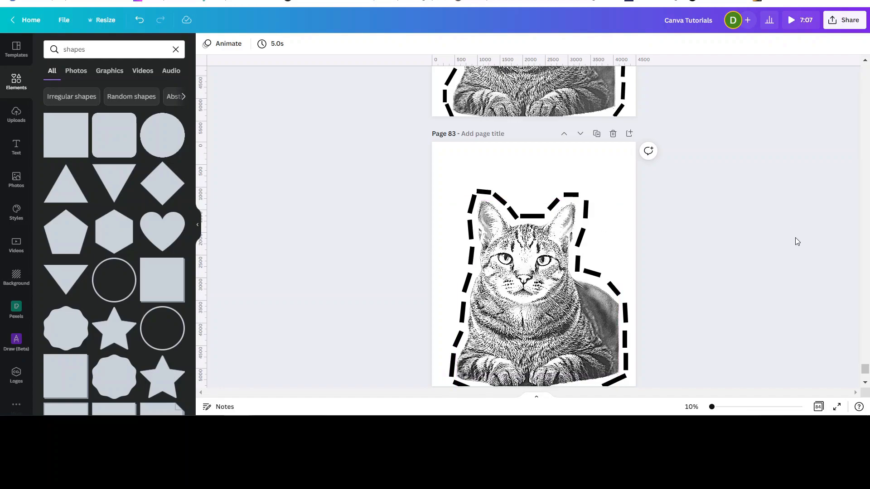
mouse_move(776, 262)
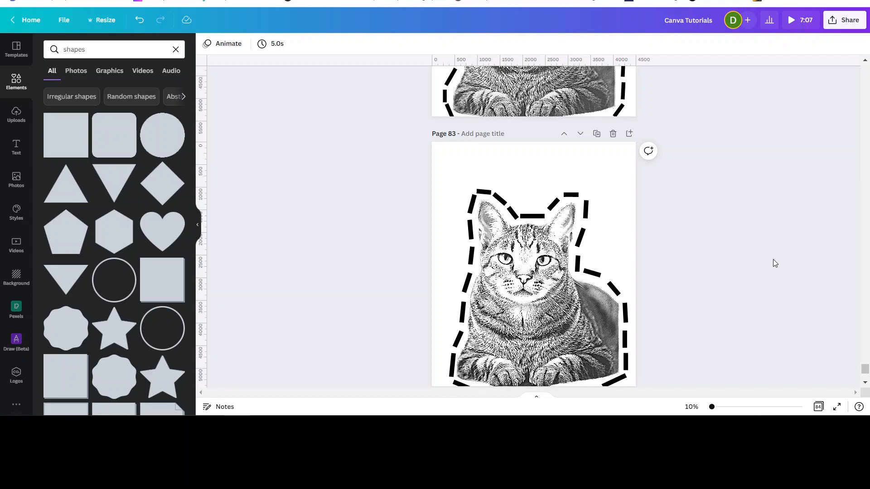
mouse_move(772, 252)
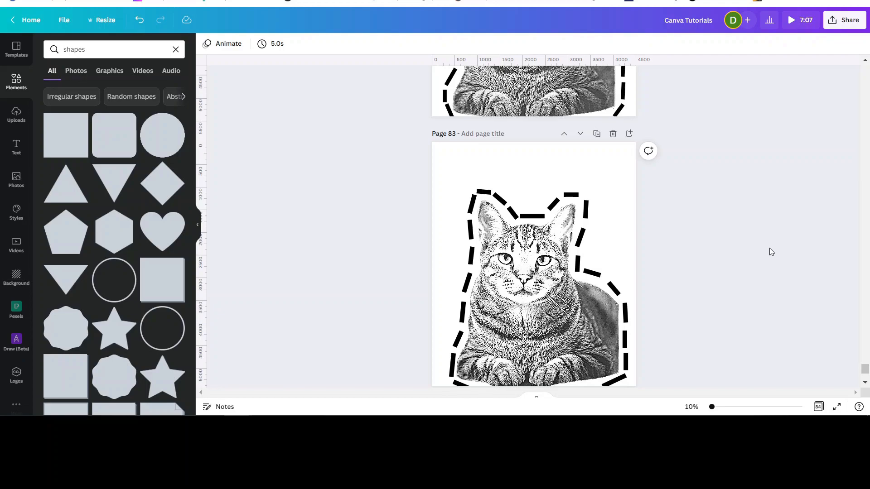
mouse_move(772, 245)
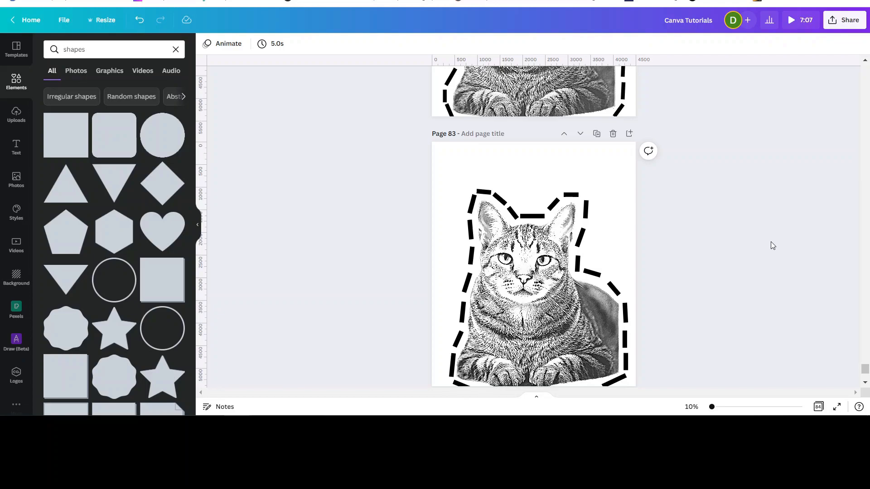
mouse_move(750, 225)
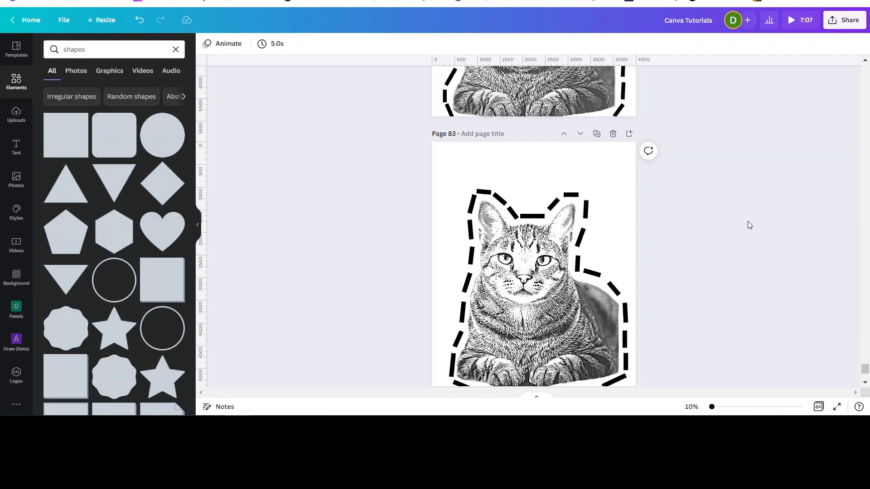